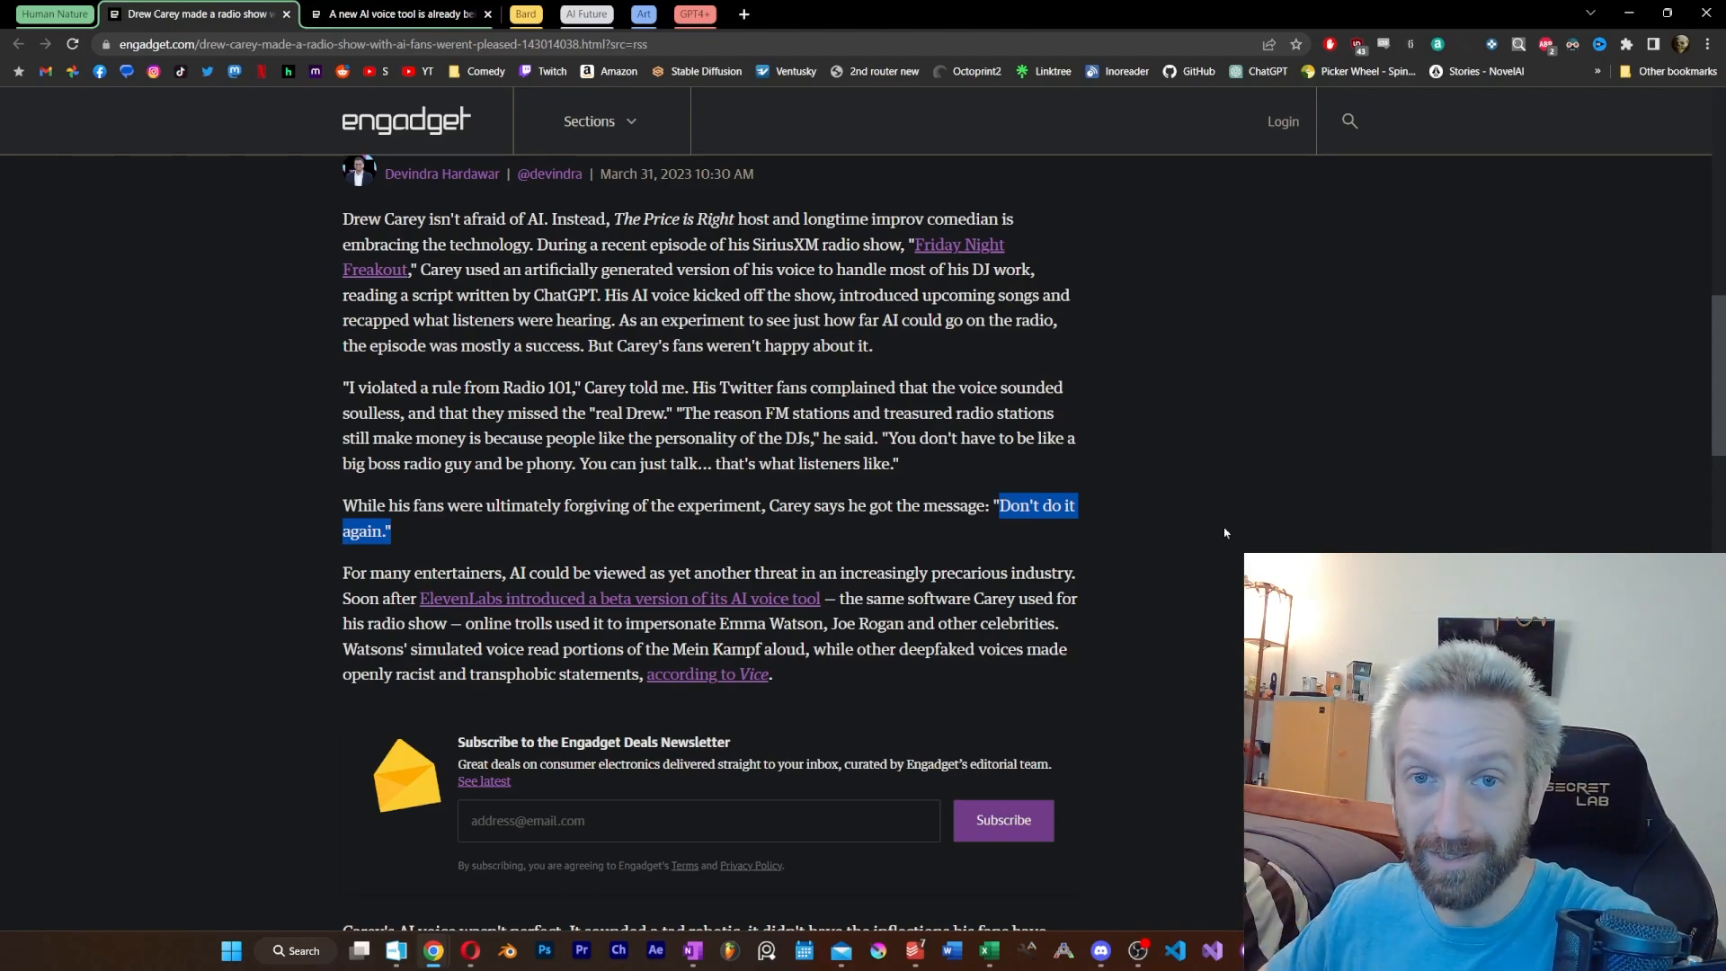
mouse_move(1441, 478)
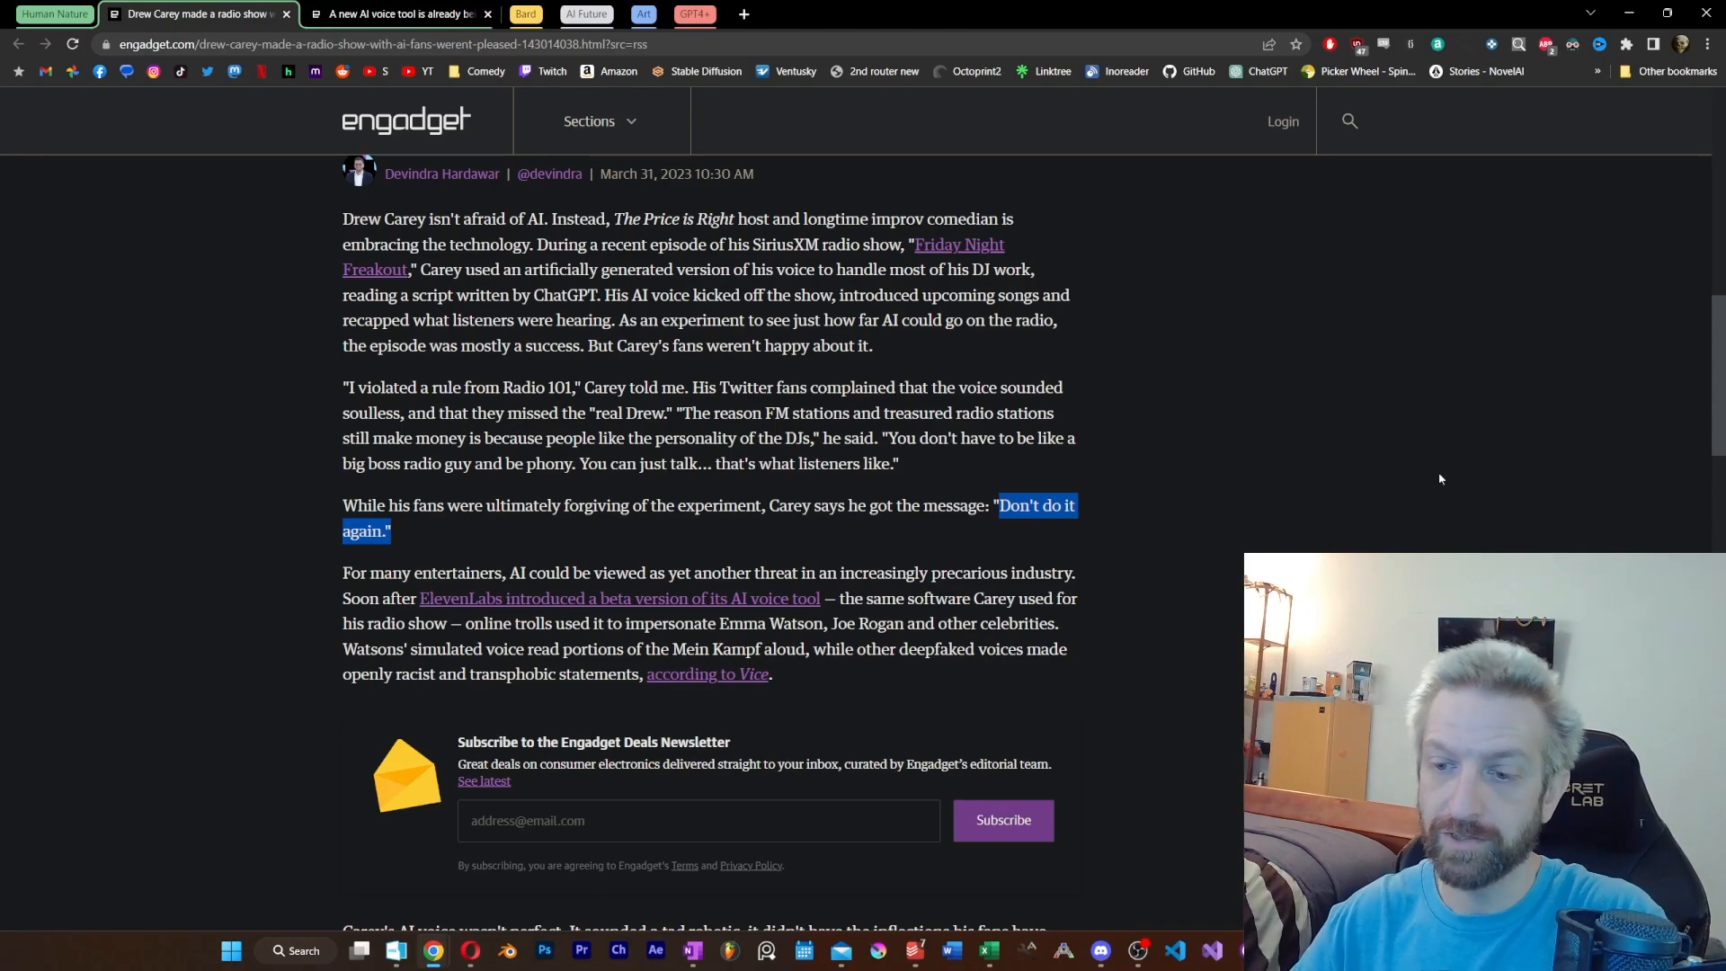
Close the Drew Carey and AI voice tool tabs and switch to the OpenFlamingo-9B demo.
click(399, 14)
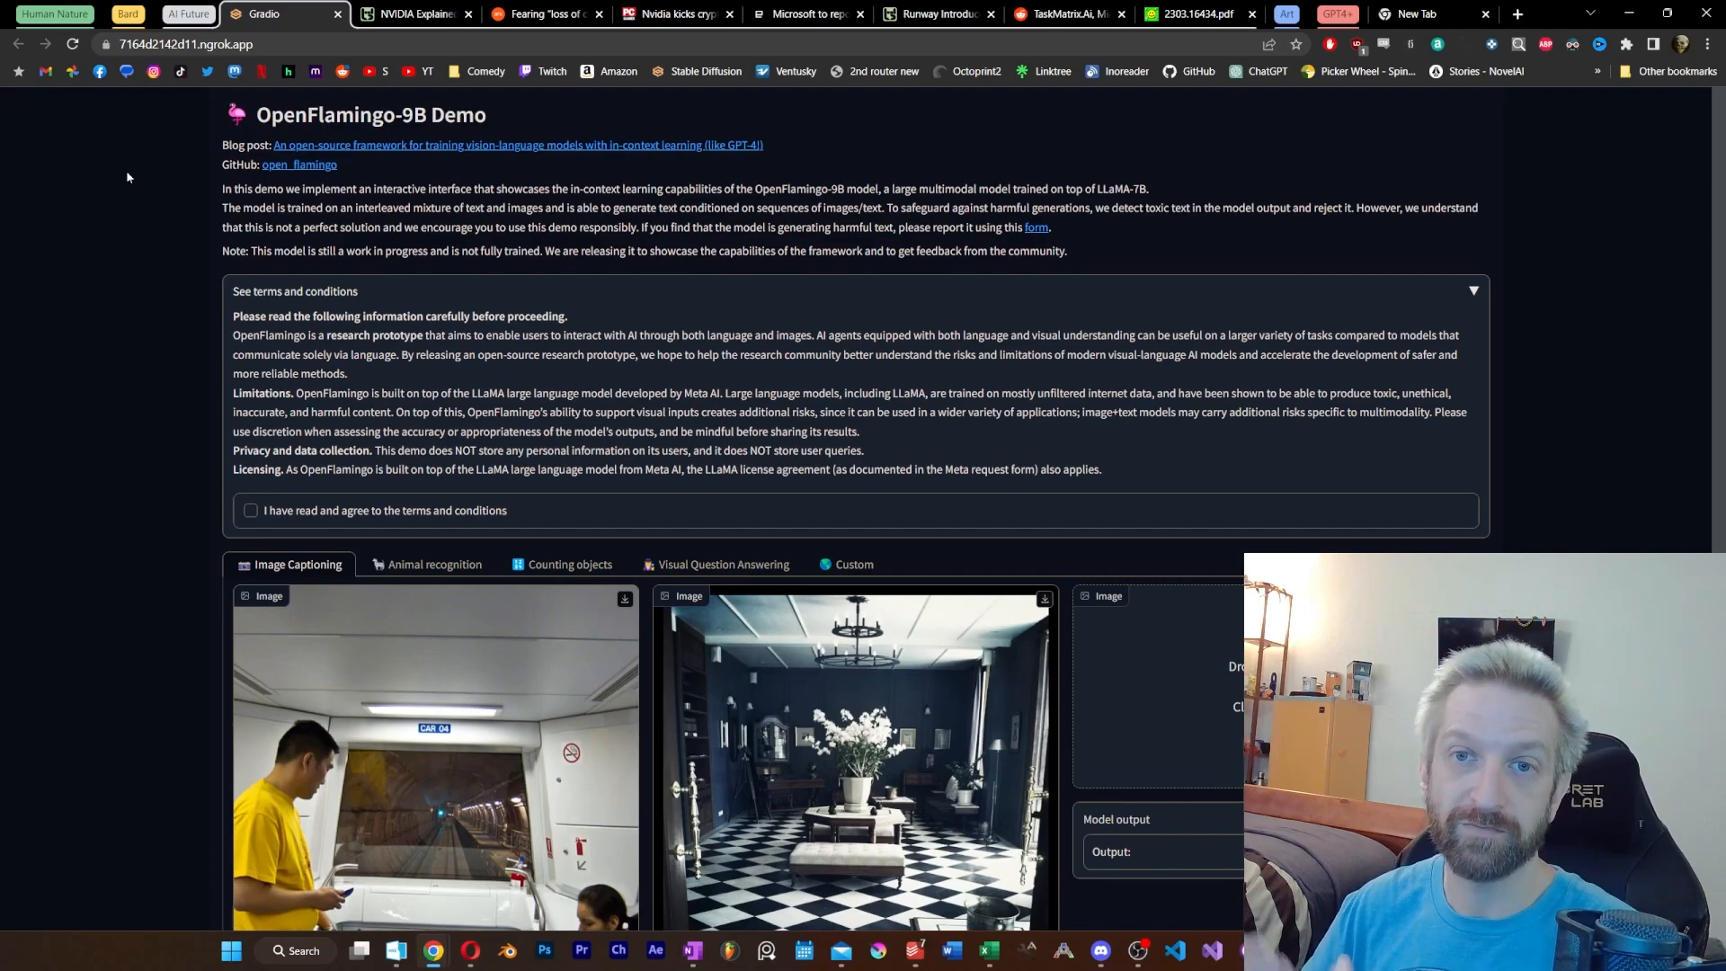
Accept the OpenFlamingo terms and run animal recognition on the dragon image, getting 'komodo dragon'.
scroll(down, 3)
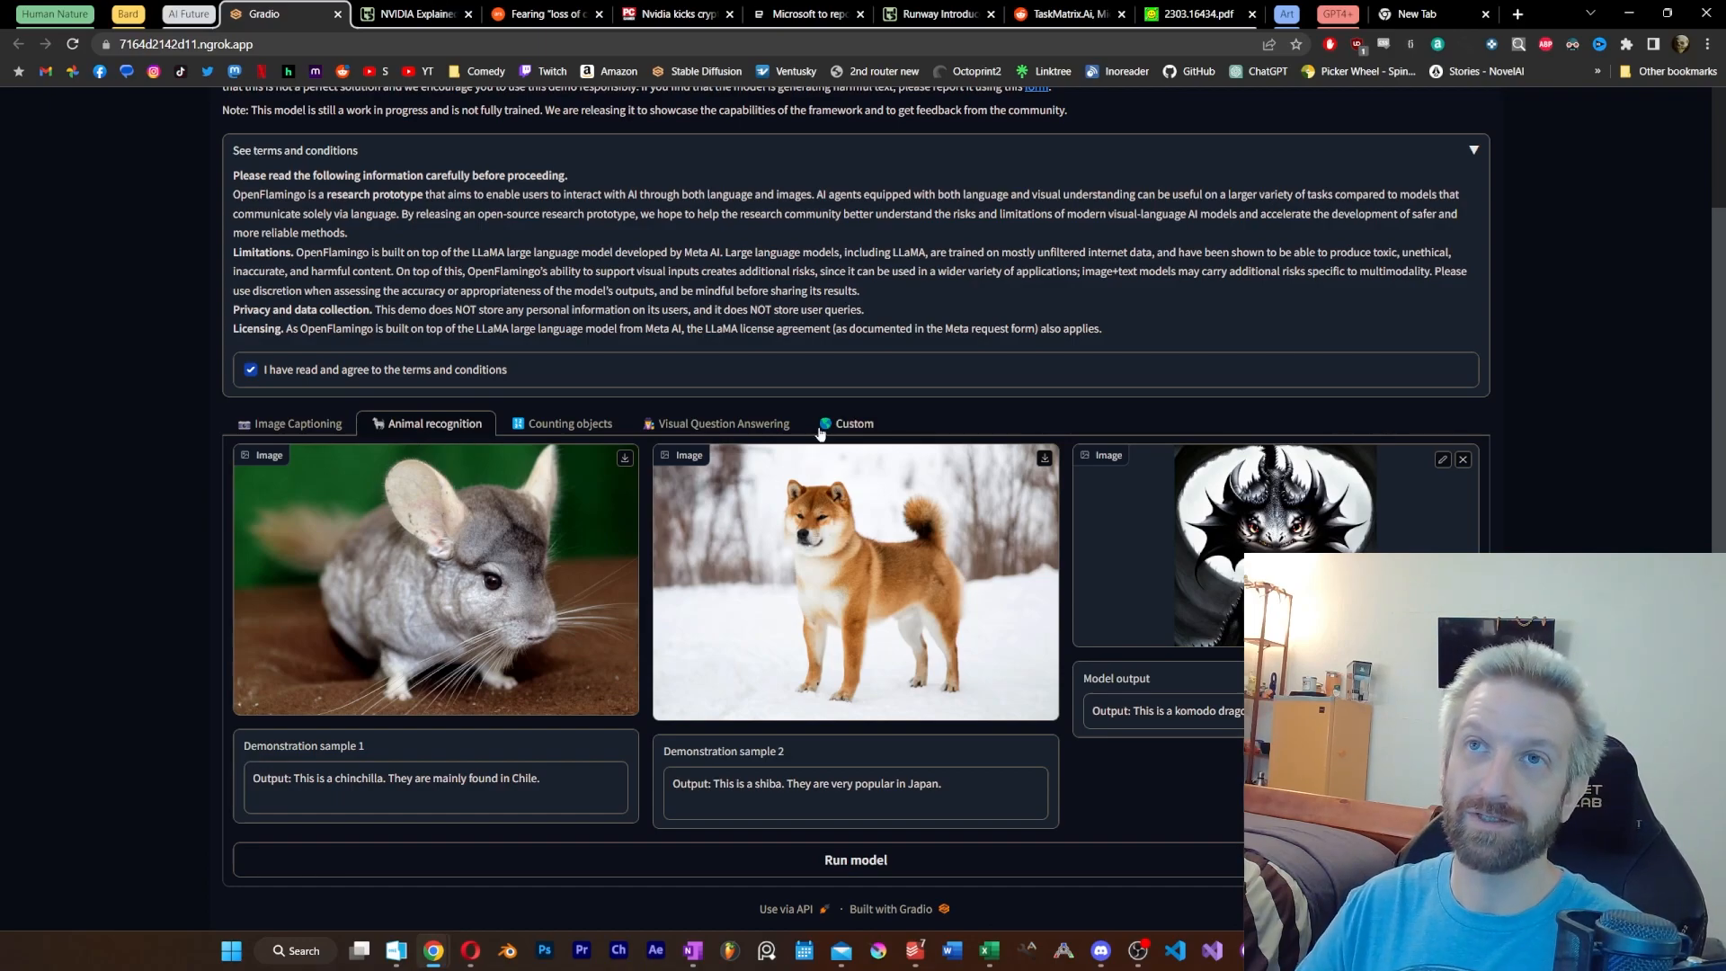
click(568, 428)
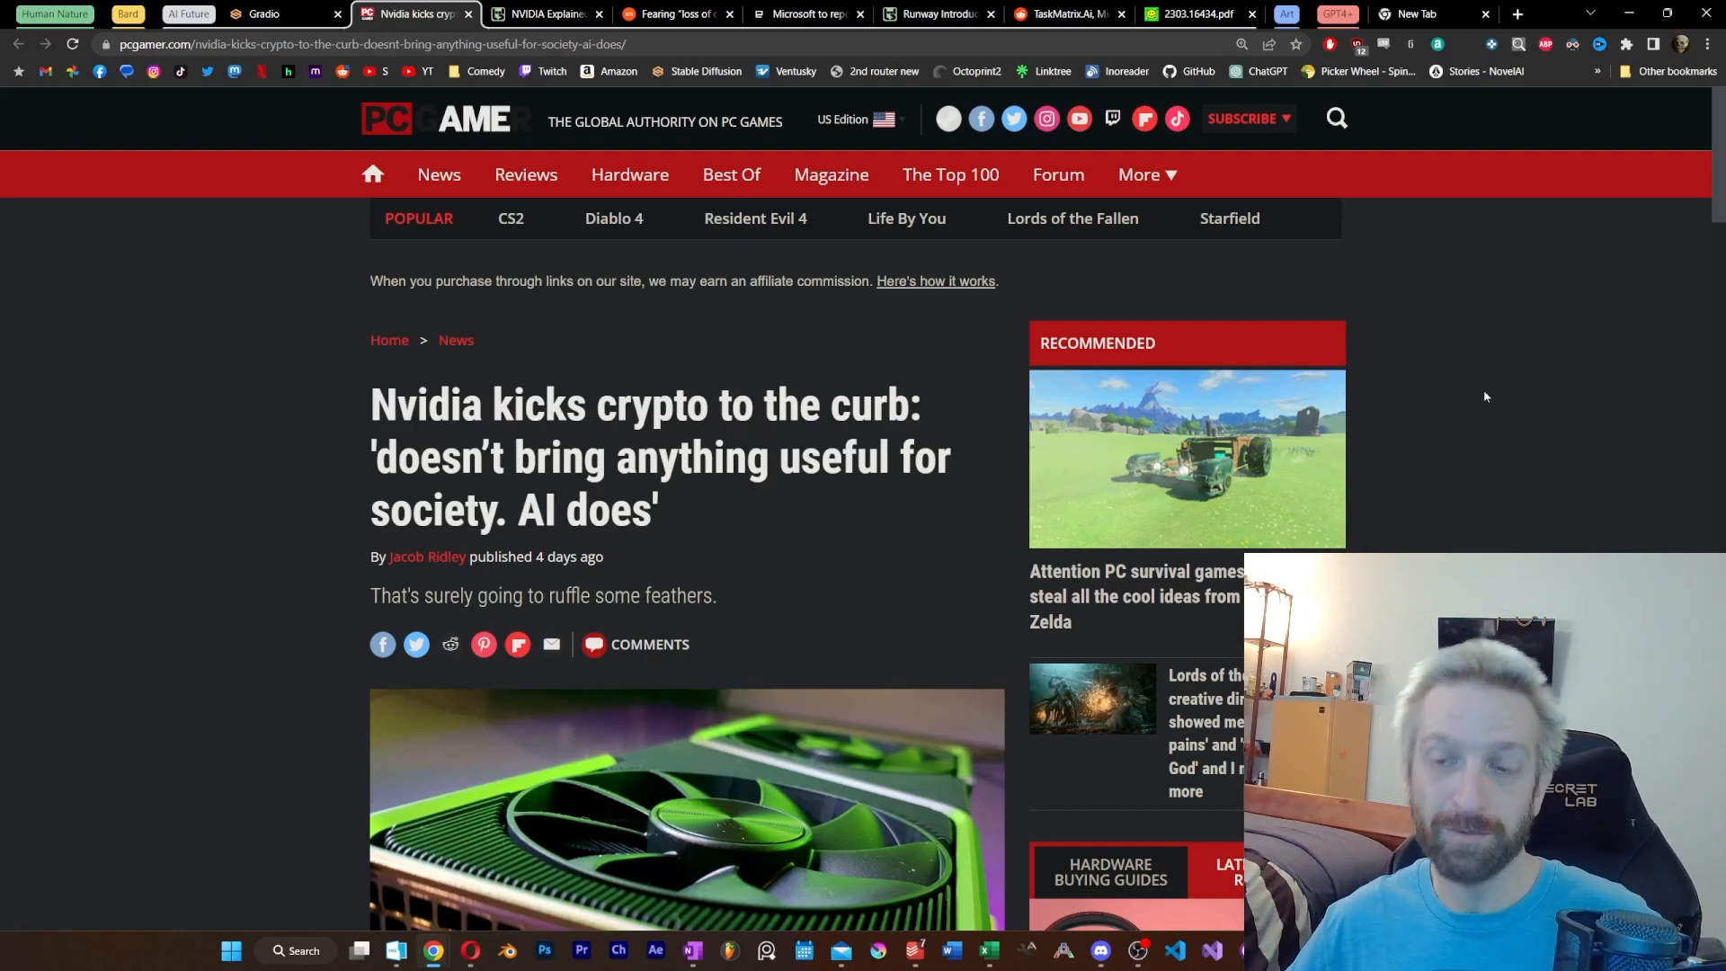
Skim the PC Gamer Nvidia crypto-versus-AI article, then bring up the Pause Giant AI Experiments letter.
scroll(down, 3)
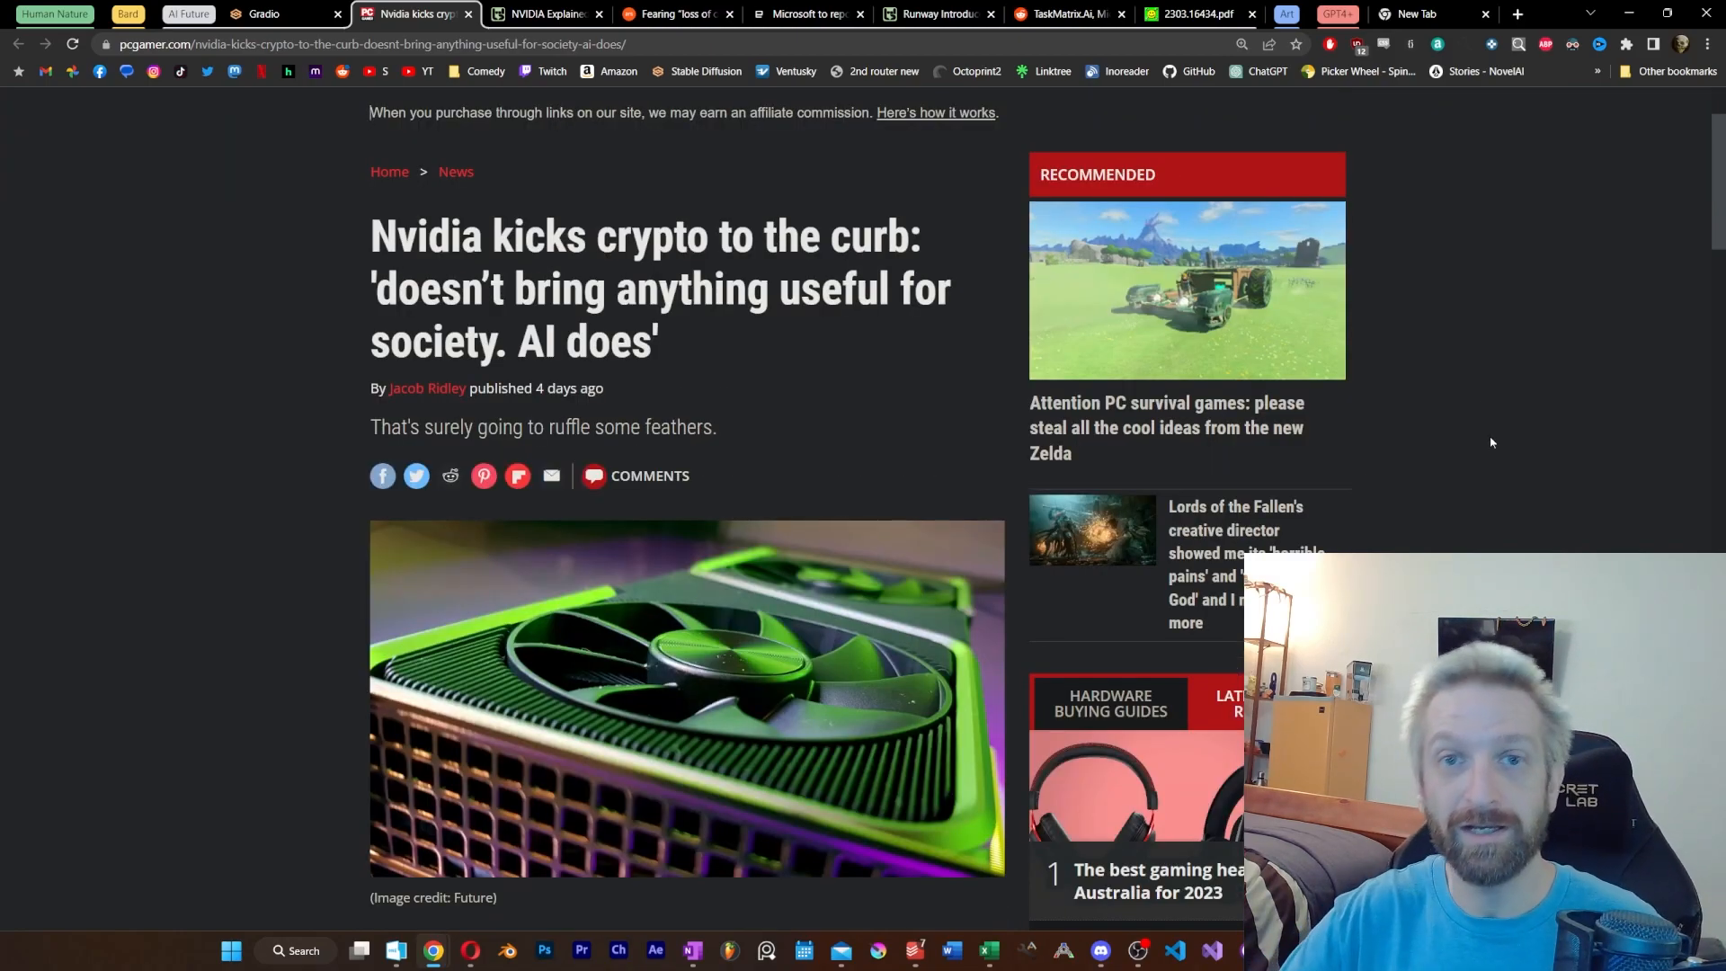
scroll(up, 3)
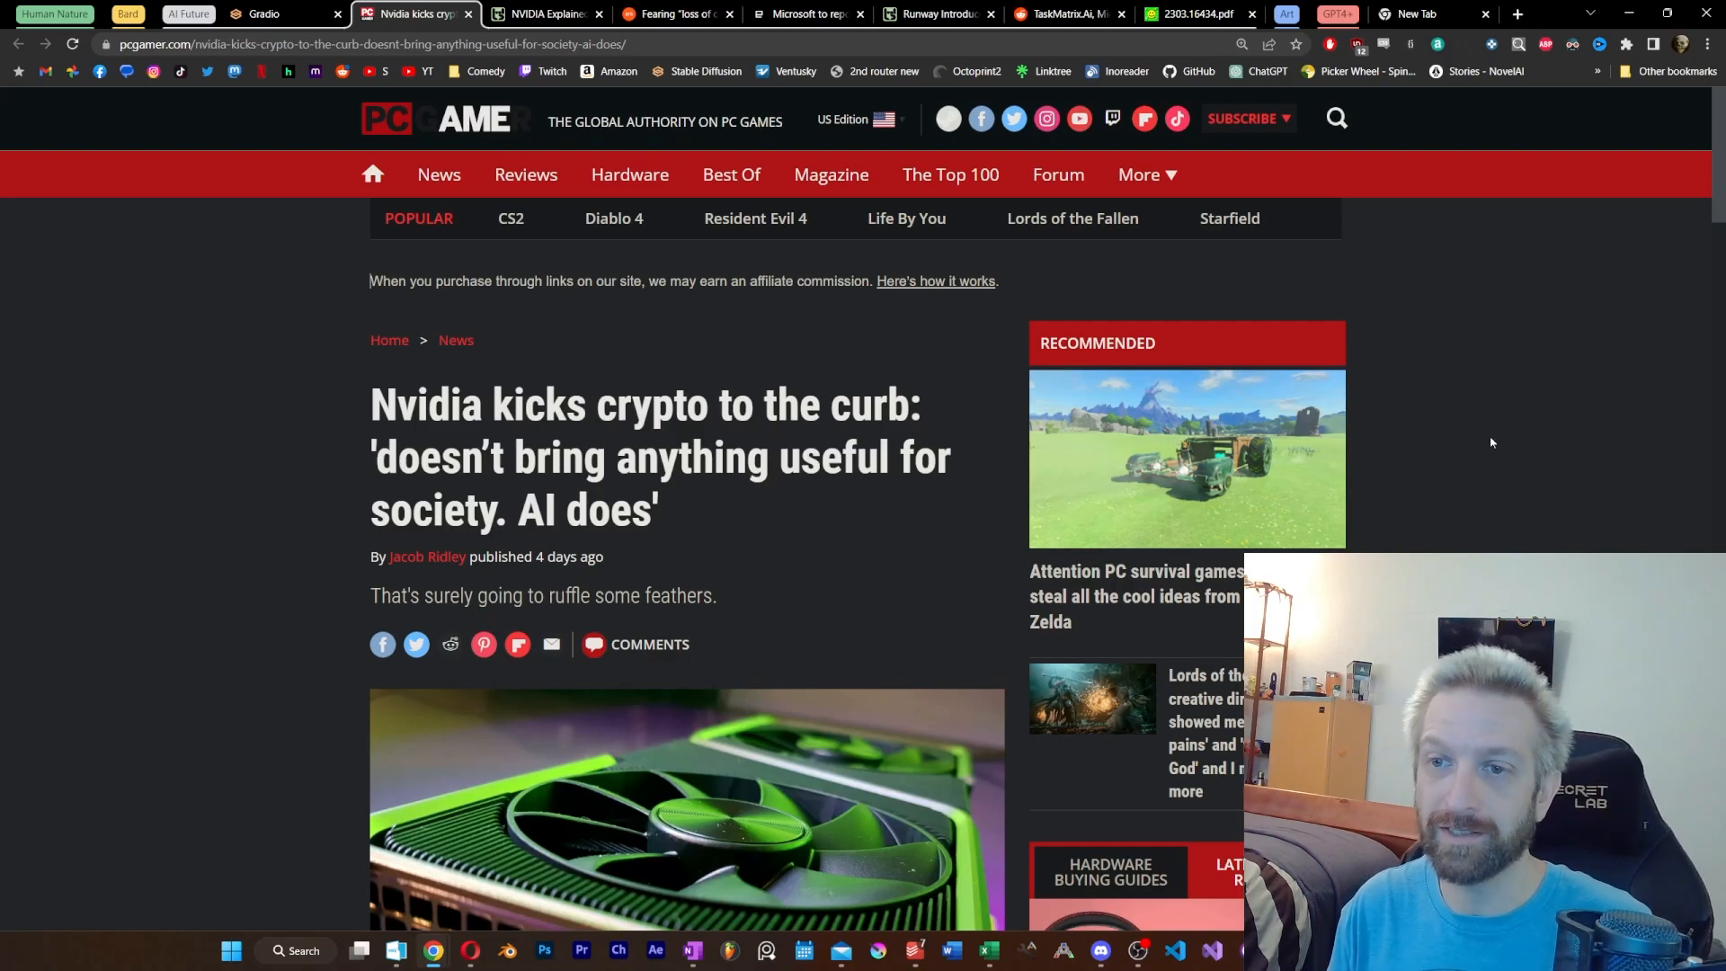
scroll(down, 3)
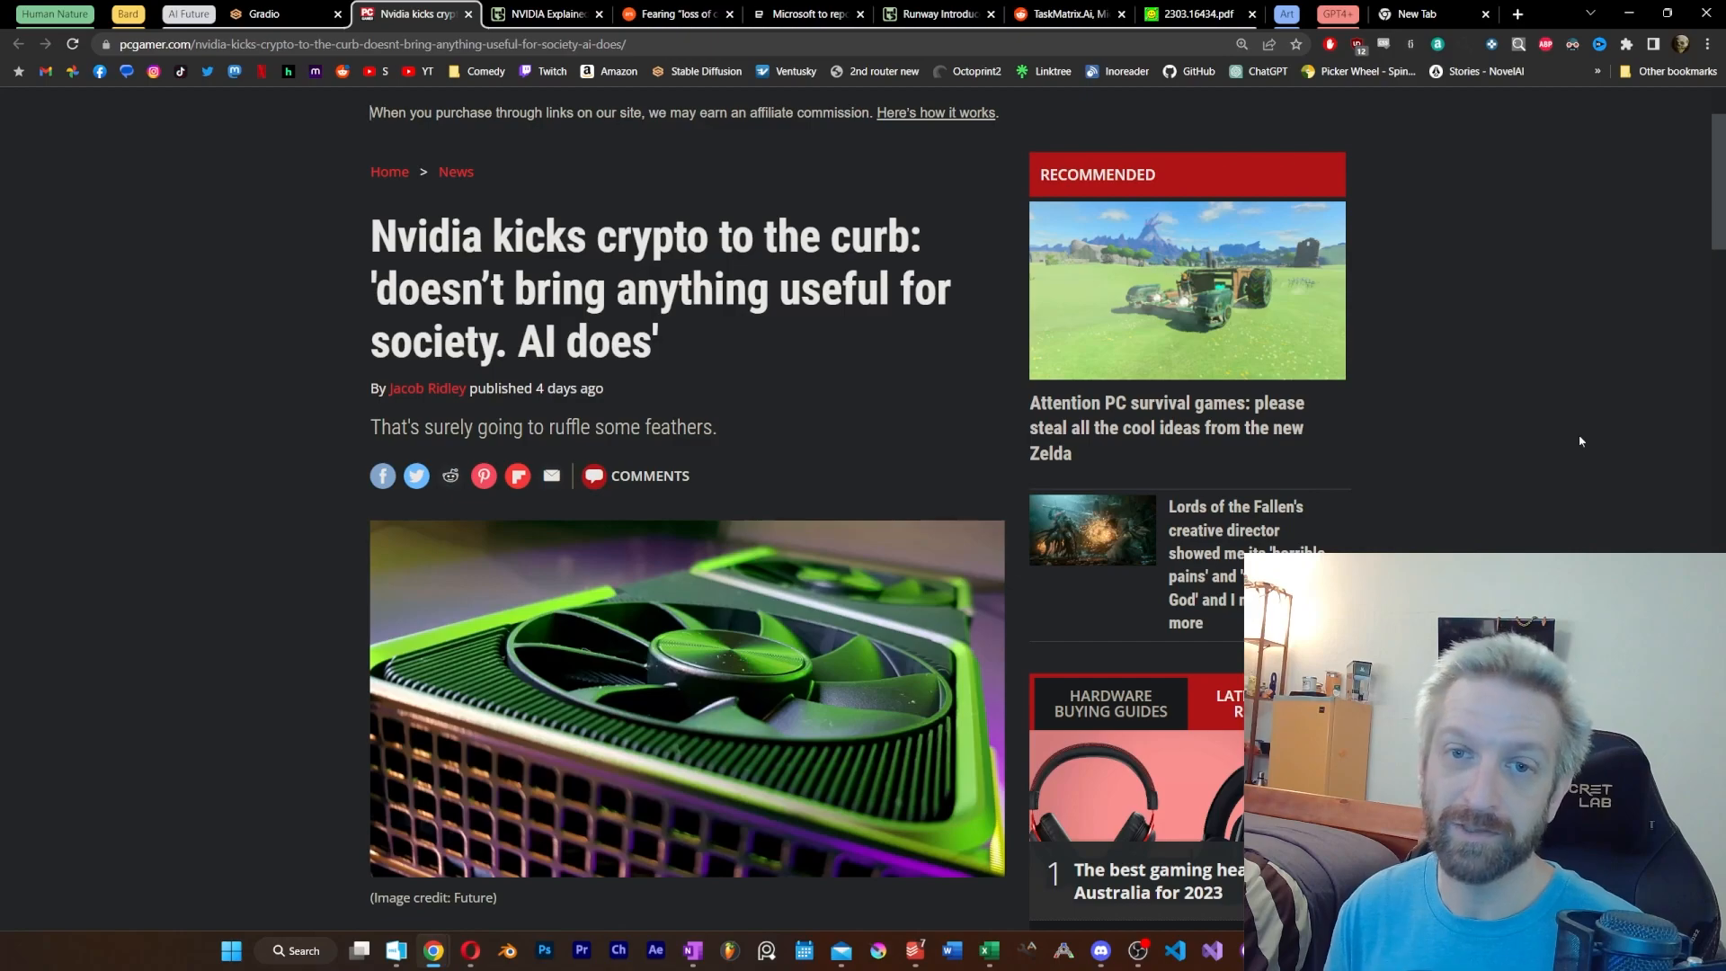
click(596, 14)
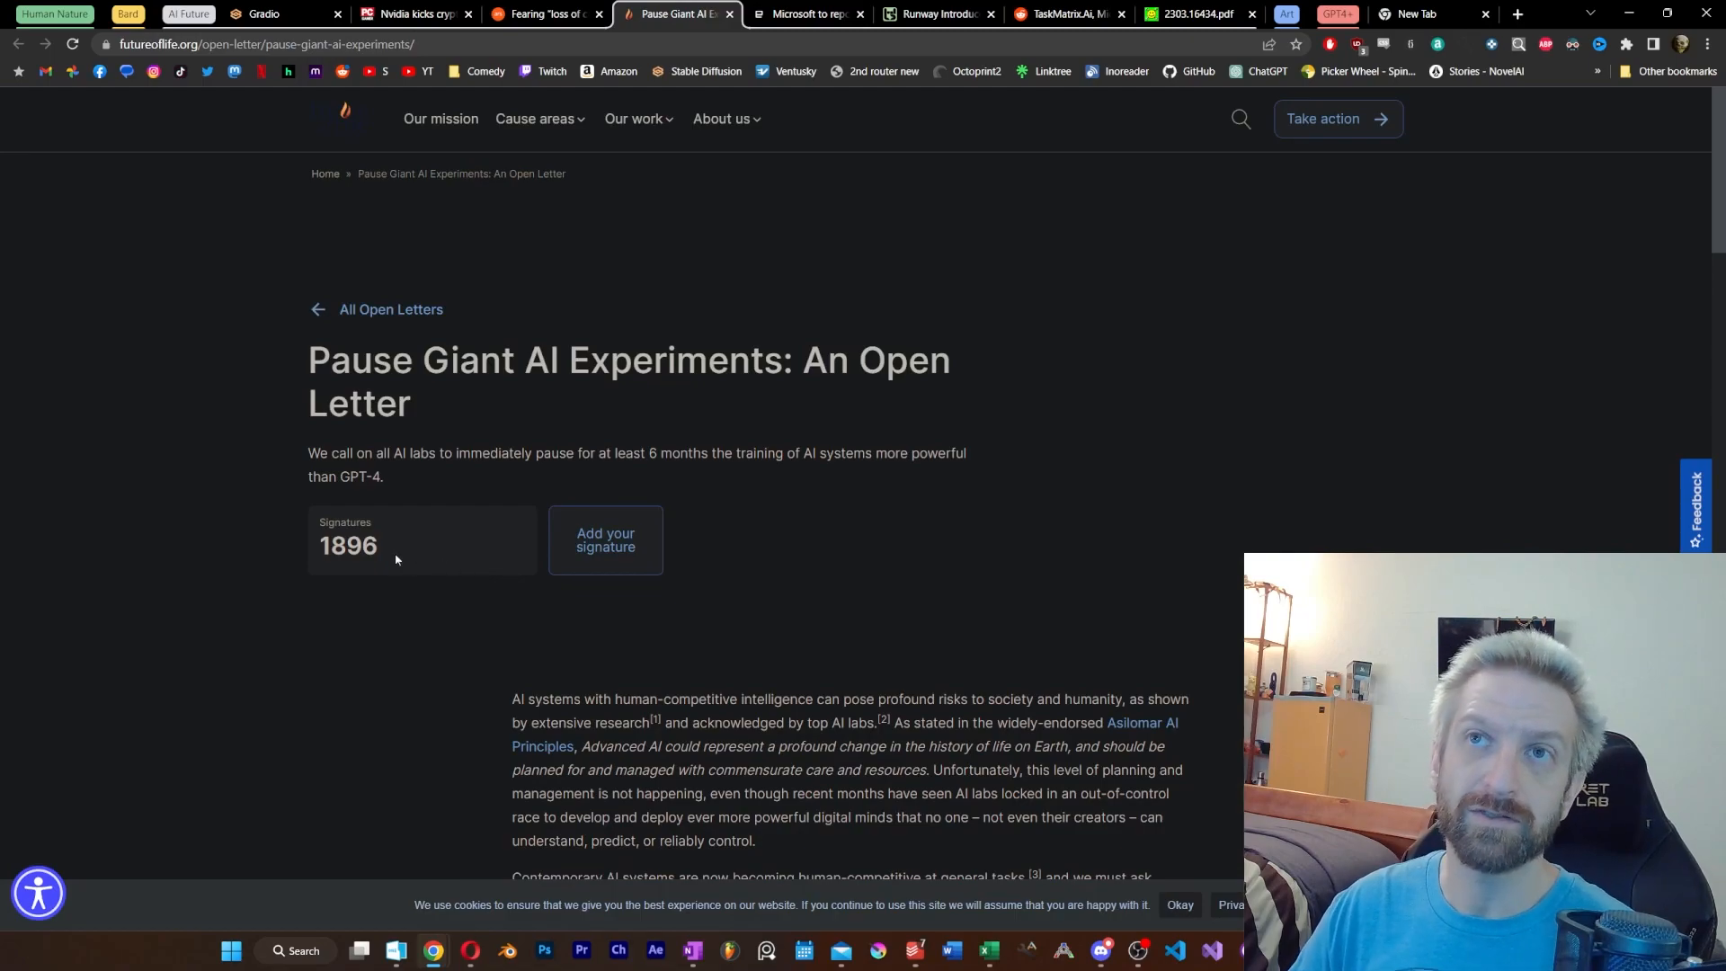
Check the open letter's signature count and switch to Ars Technica's six-month pause article.
click(545, 14)
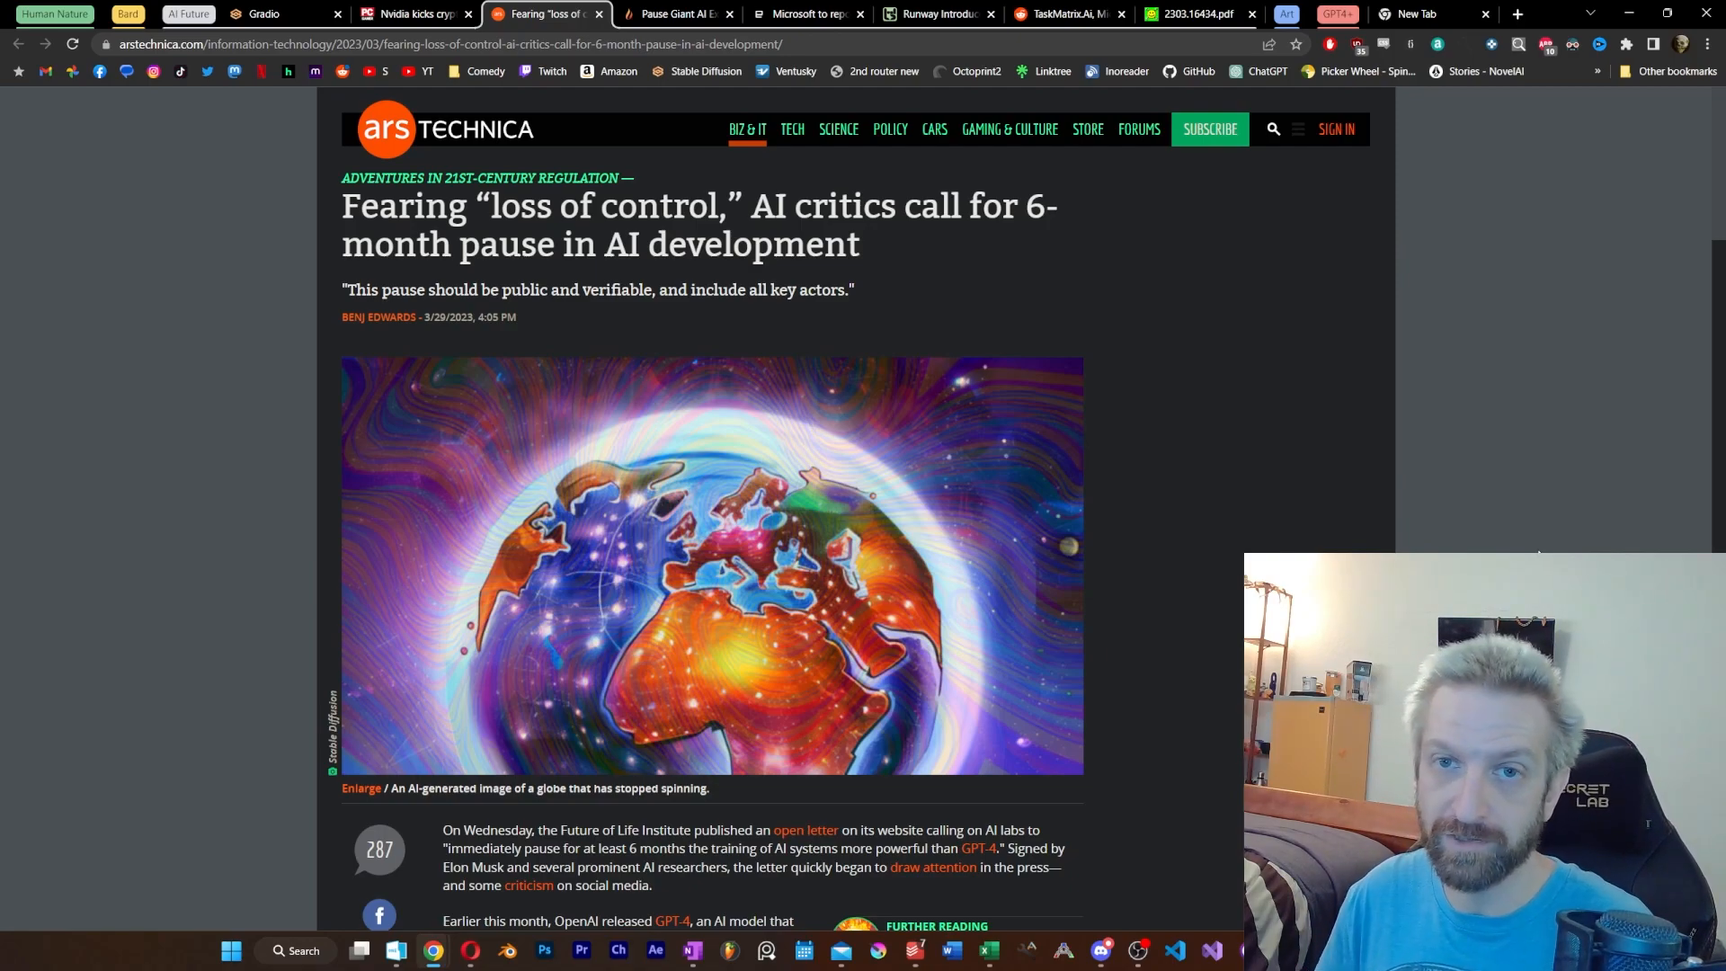
Read the Ars Technica pause article, then switch to Engadget's Microsoft next-Windows article.
click(809, 14)
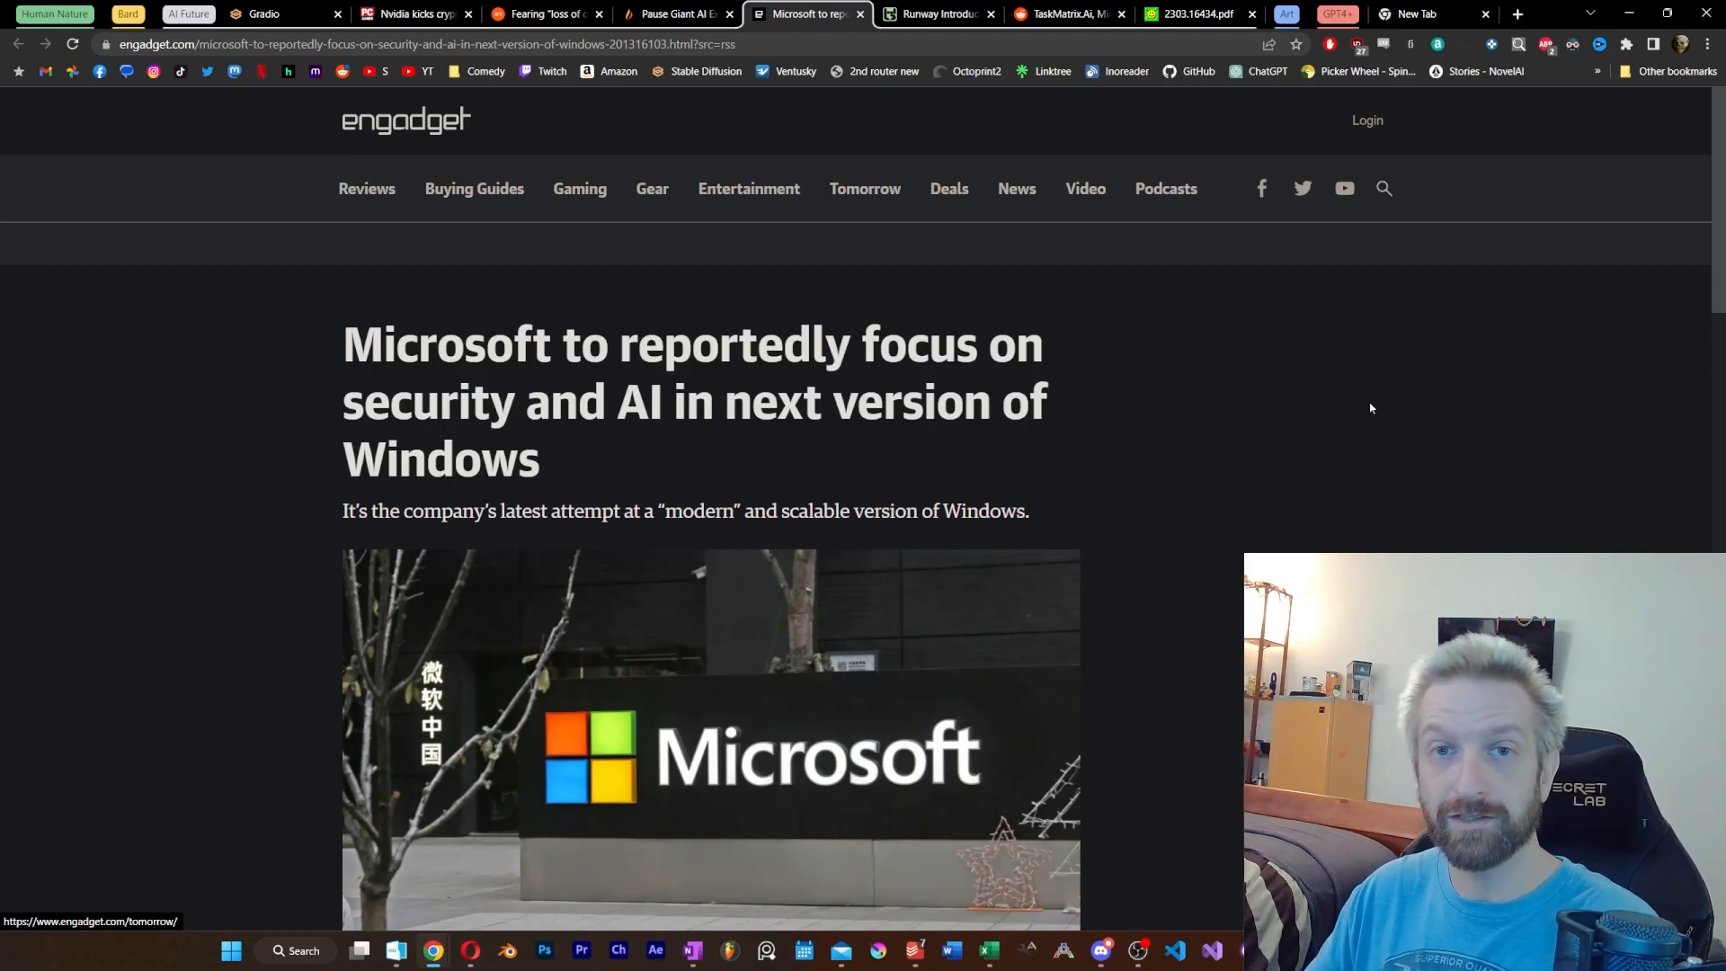
mouse_move(1276, 387)
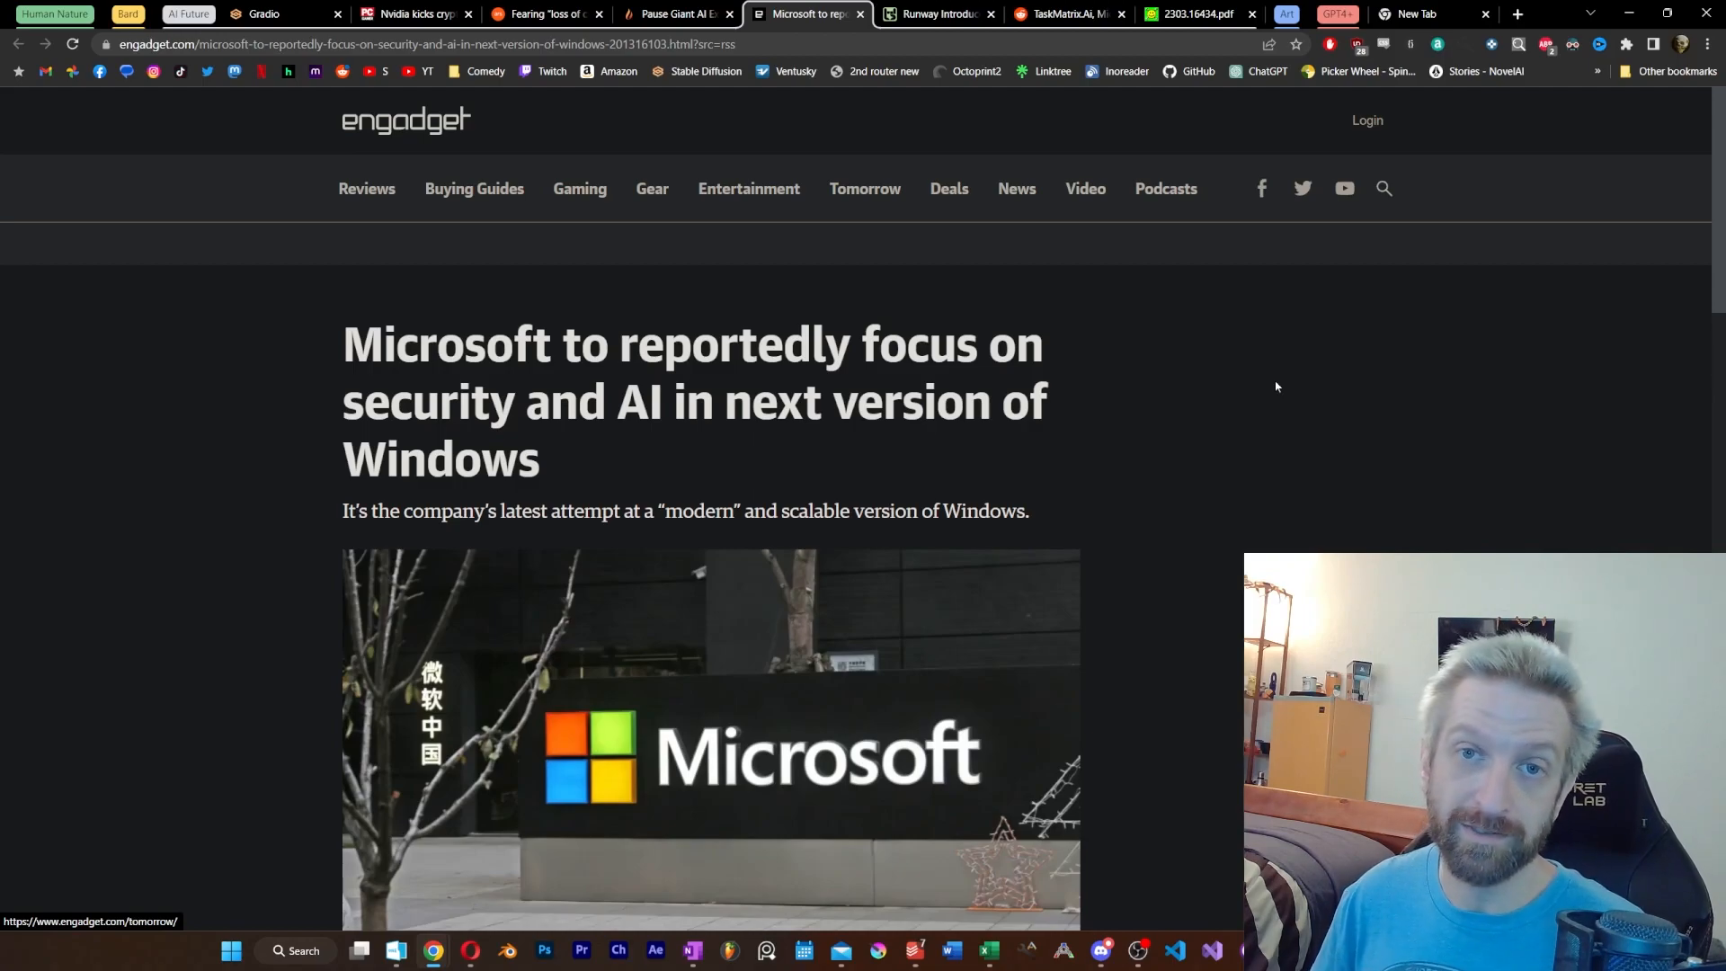
Scroll the Engadget Windows article to its CorePC and state-separated partitions section.
scroll(down, 3)
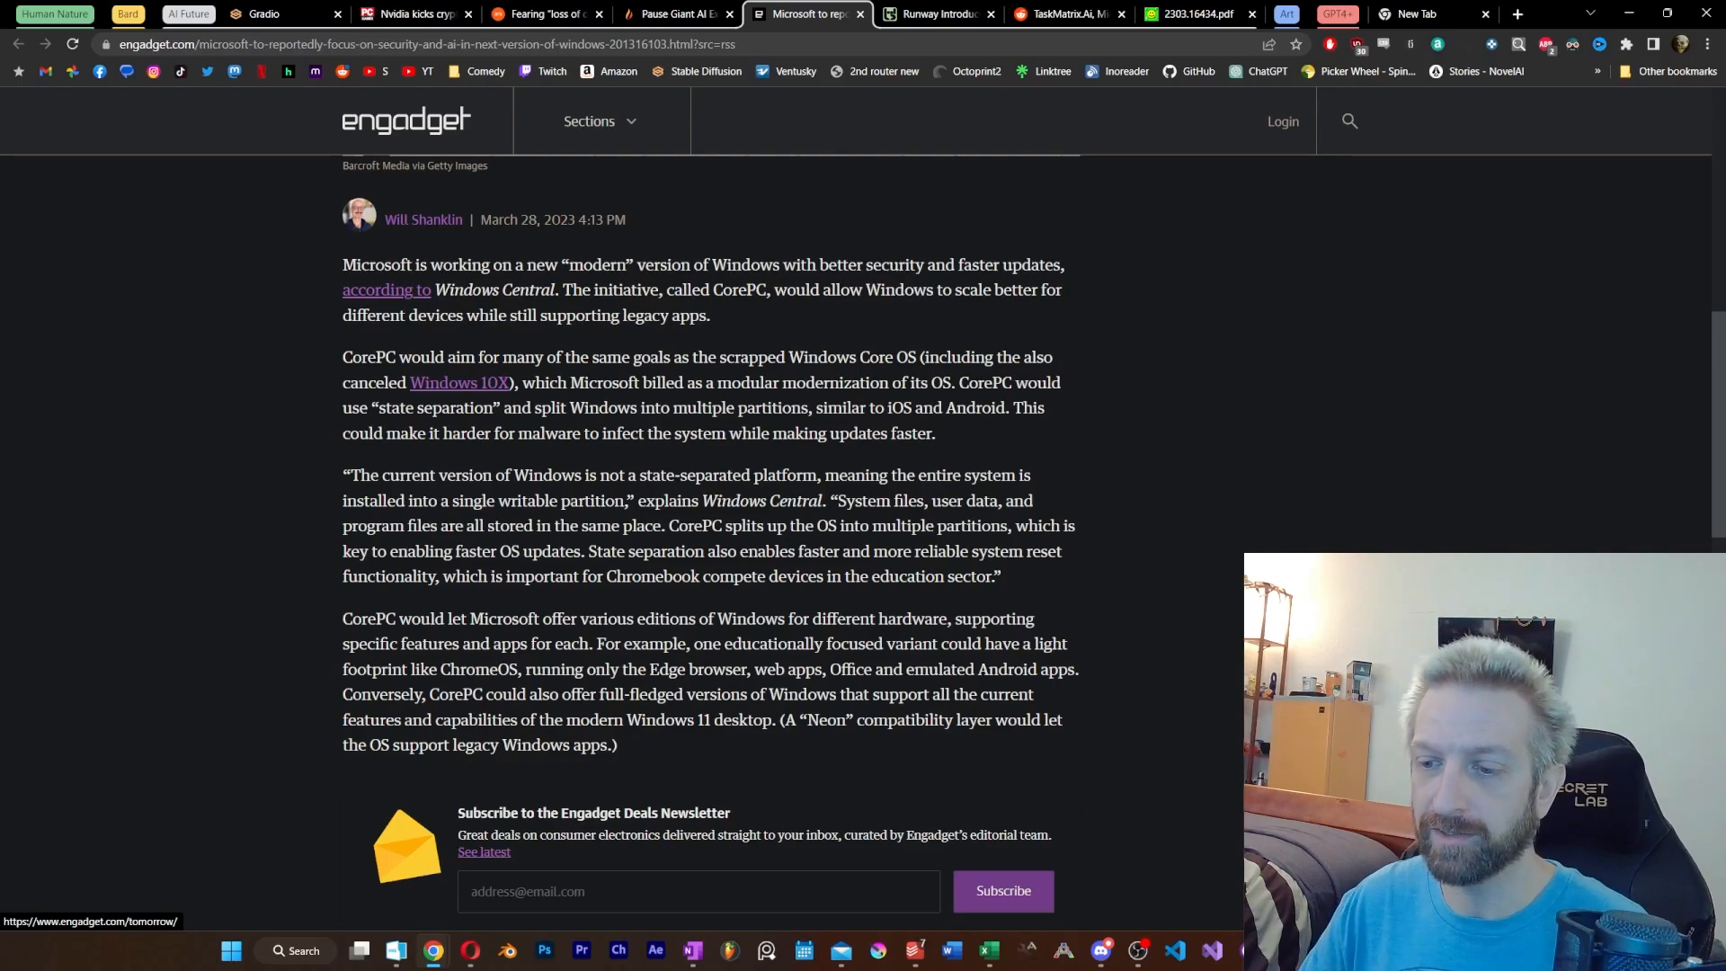
Open Runway's Gen-2 text-to-video tweet, watch its demo video, and enter 'A surfer'.
click(936, 13)
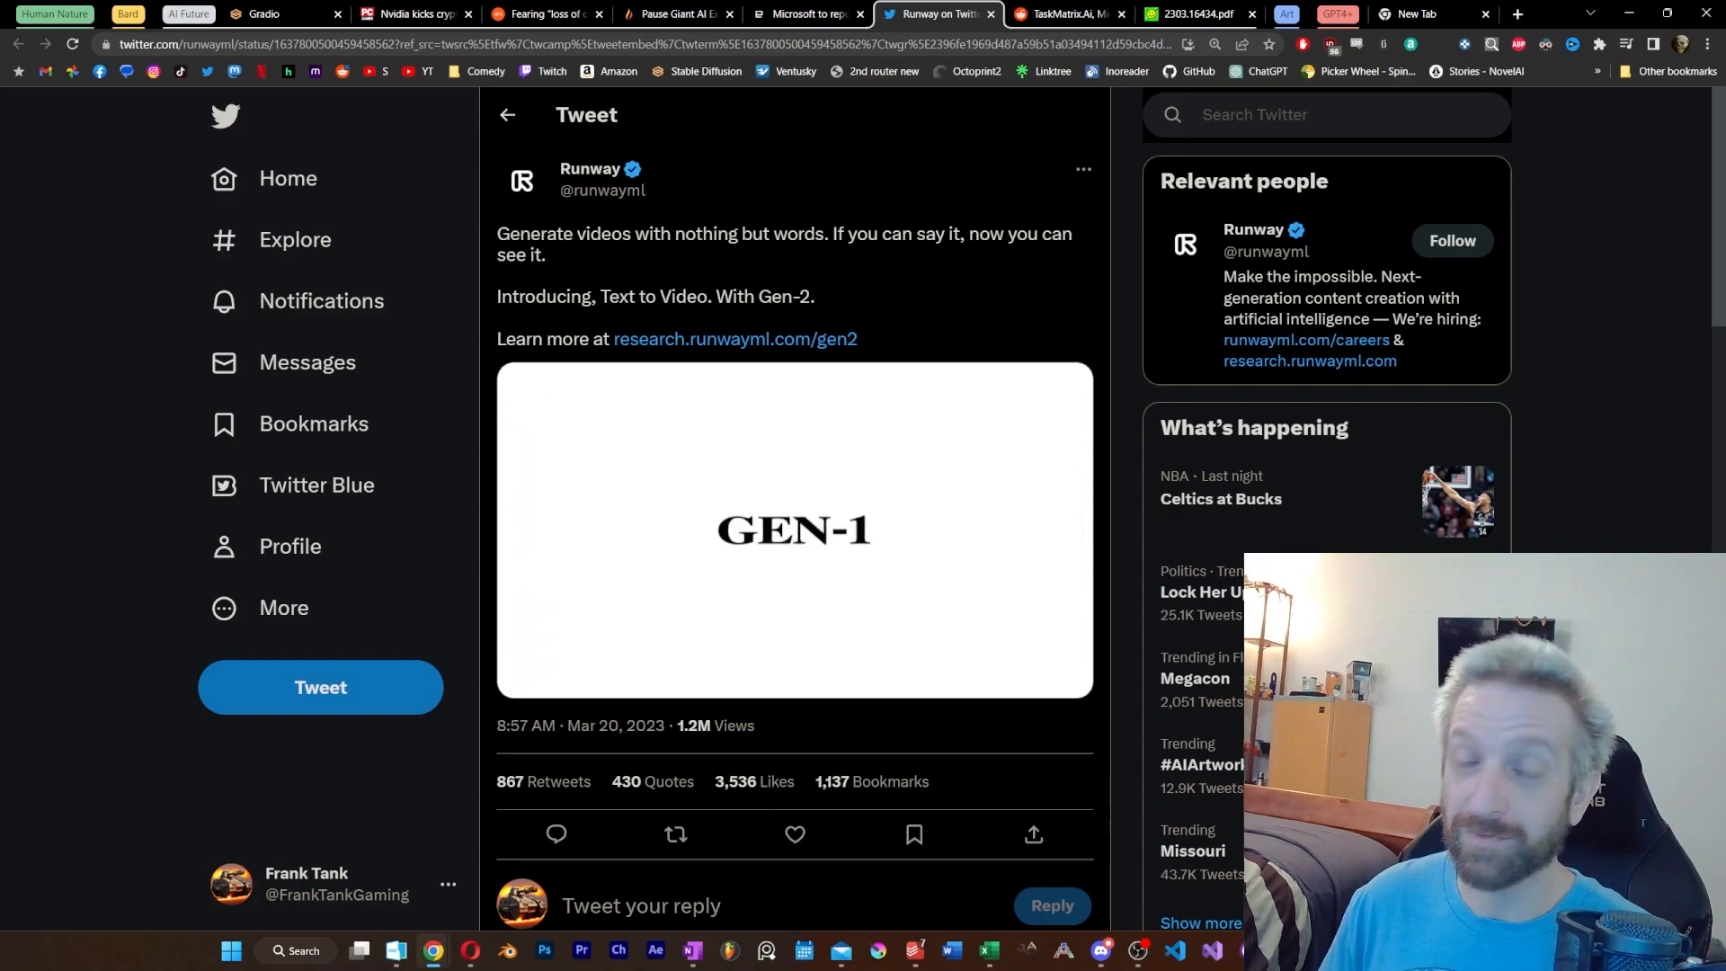
text(A surfer)
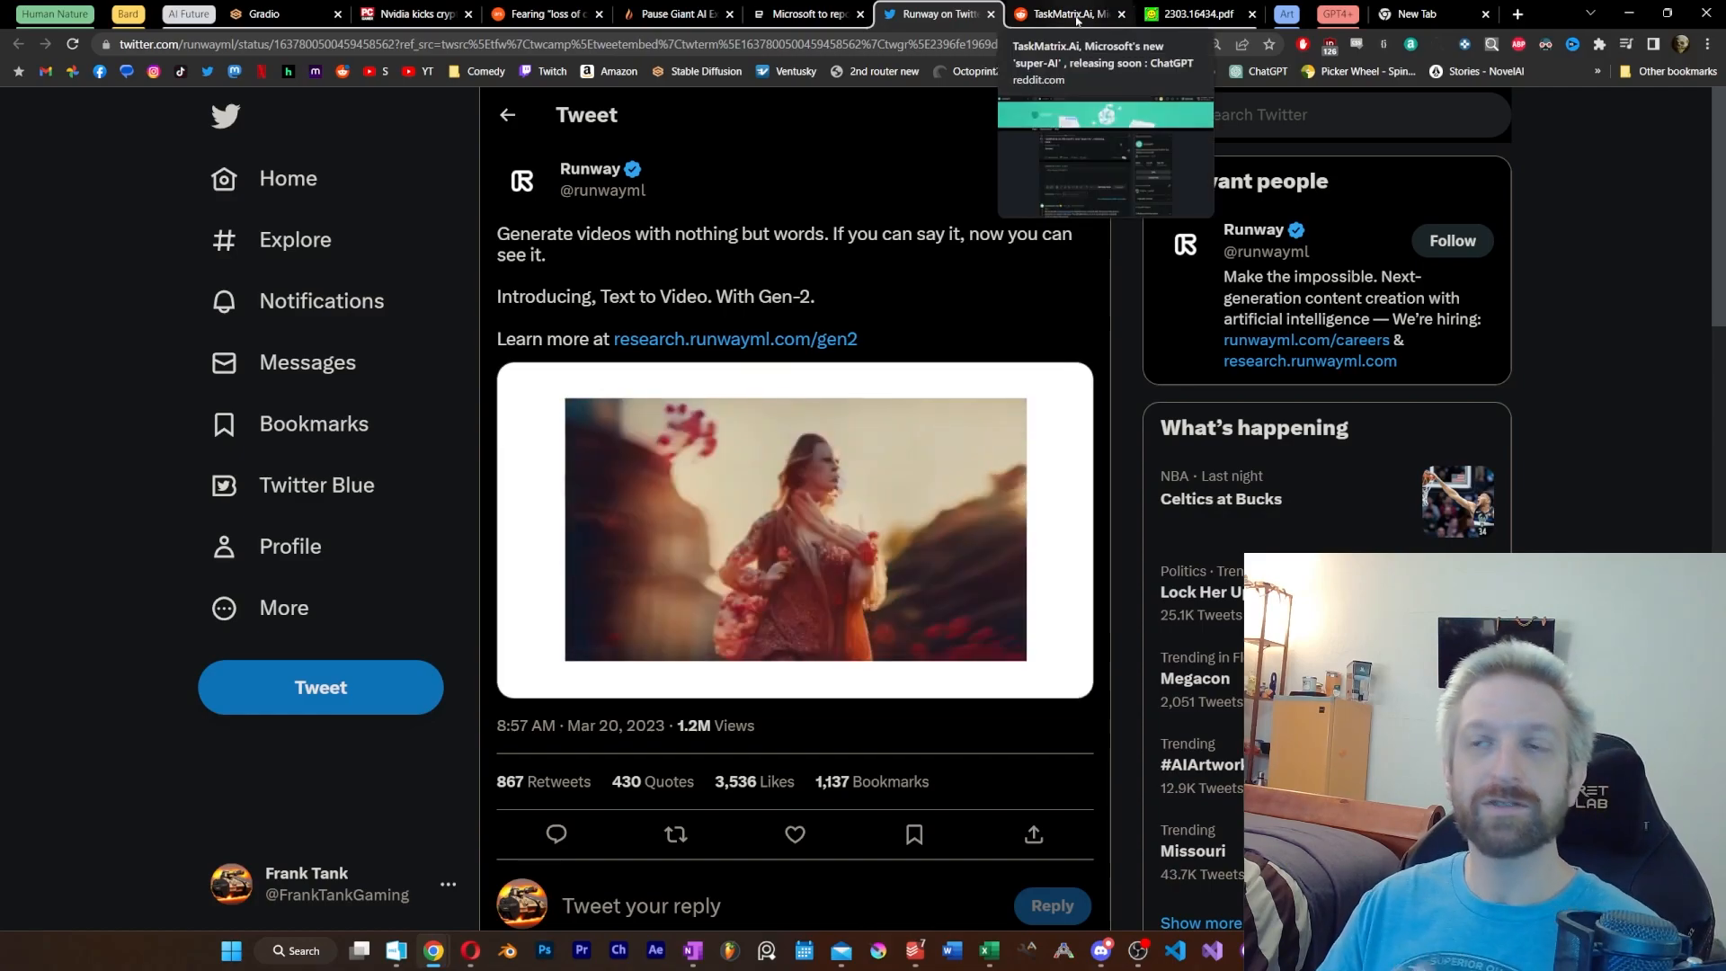
Move from the Reddit TaskMatrix.AI post to the arXiv 2303.16434 paper PDF.
click(1062, 14)
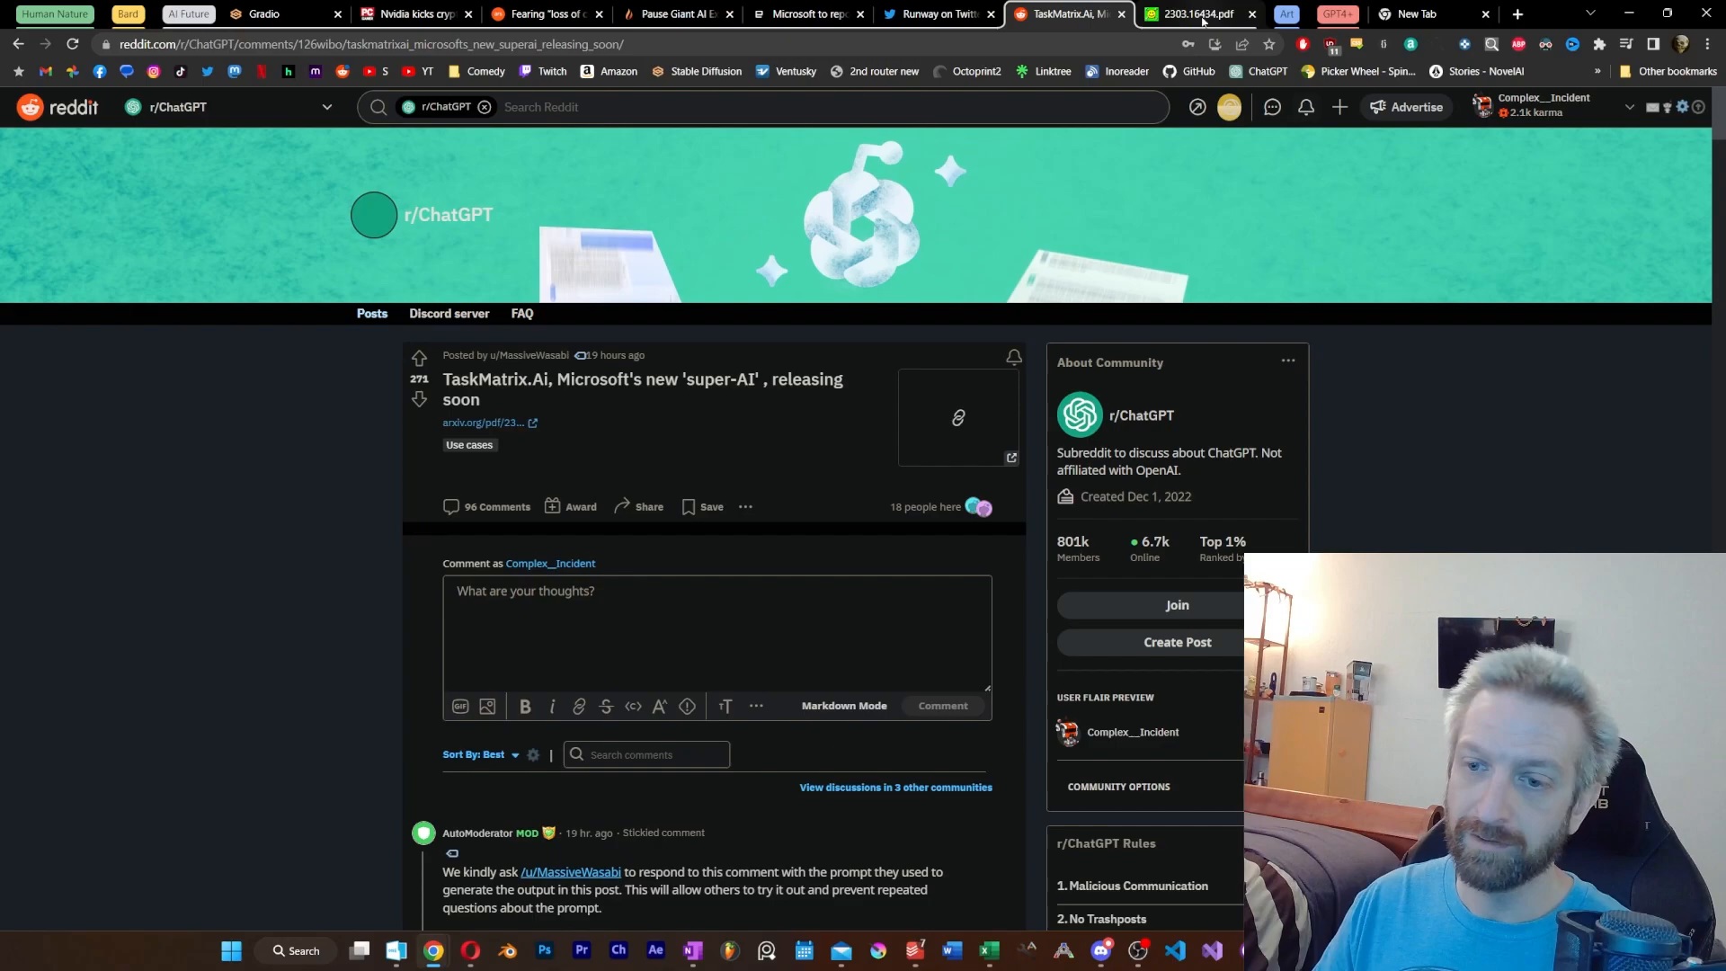
mouse_move(1201, 14)
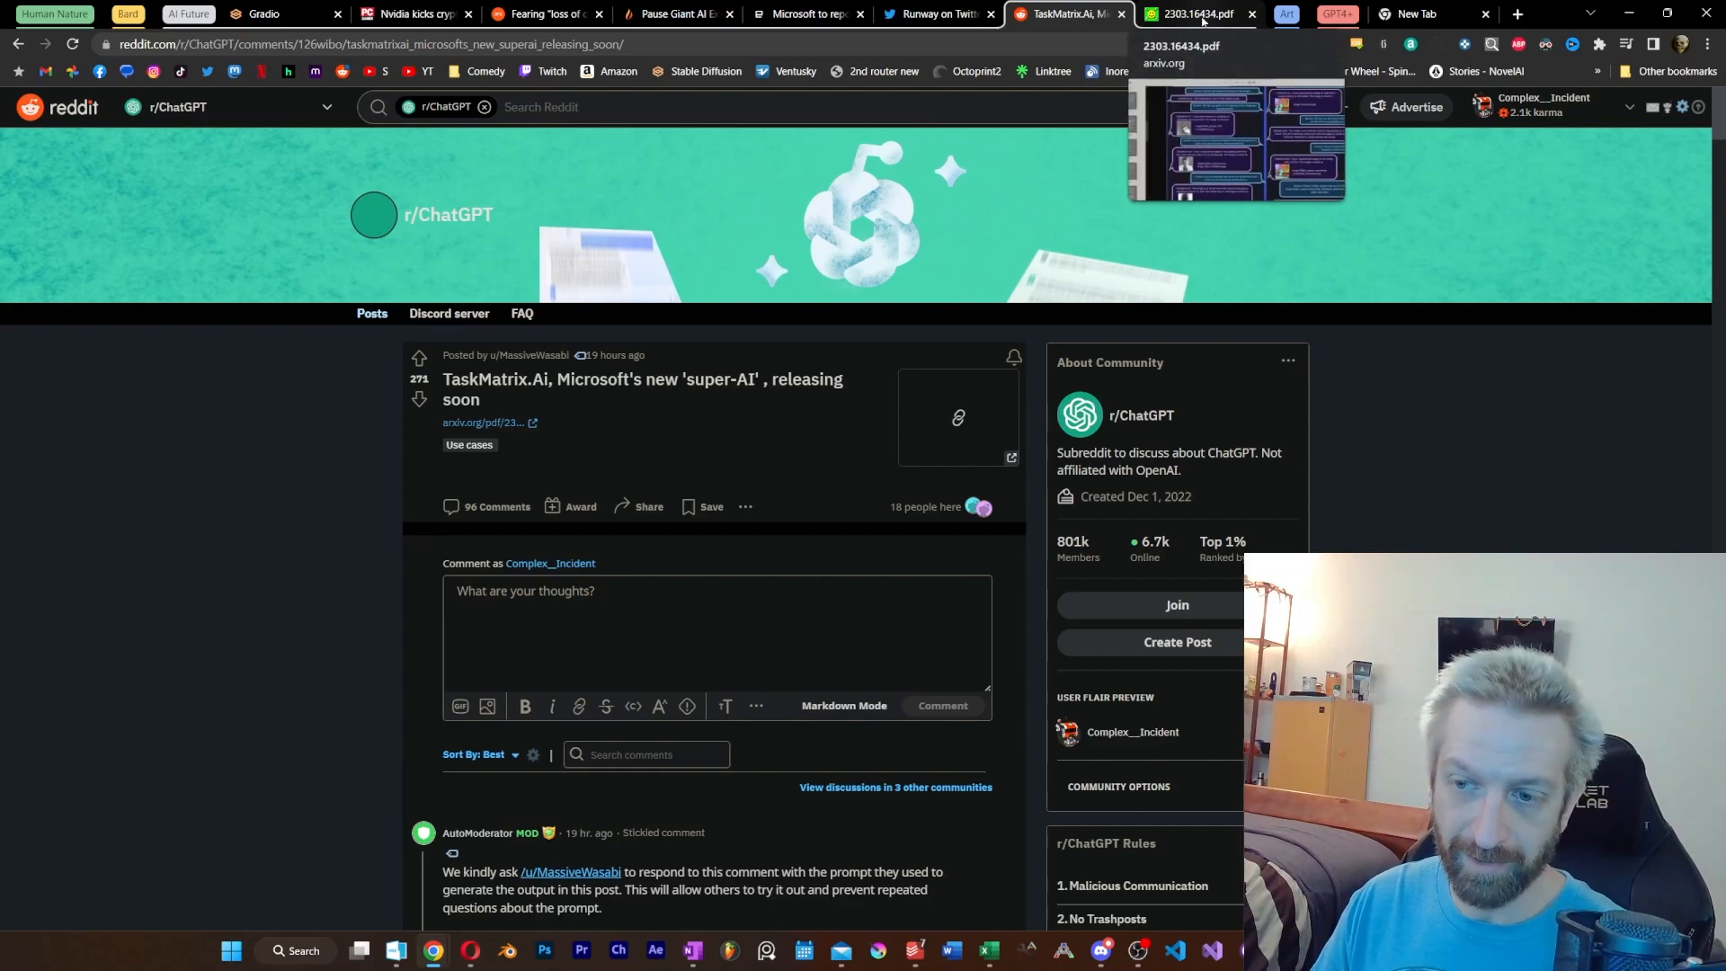
click(1199, 15)
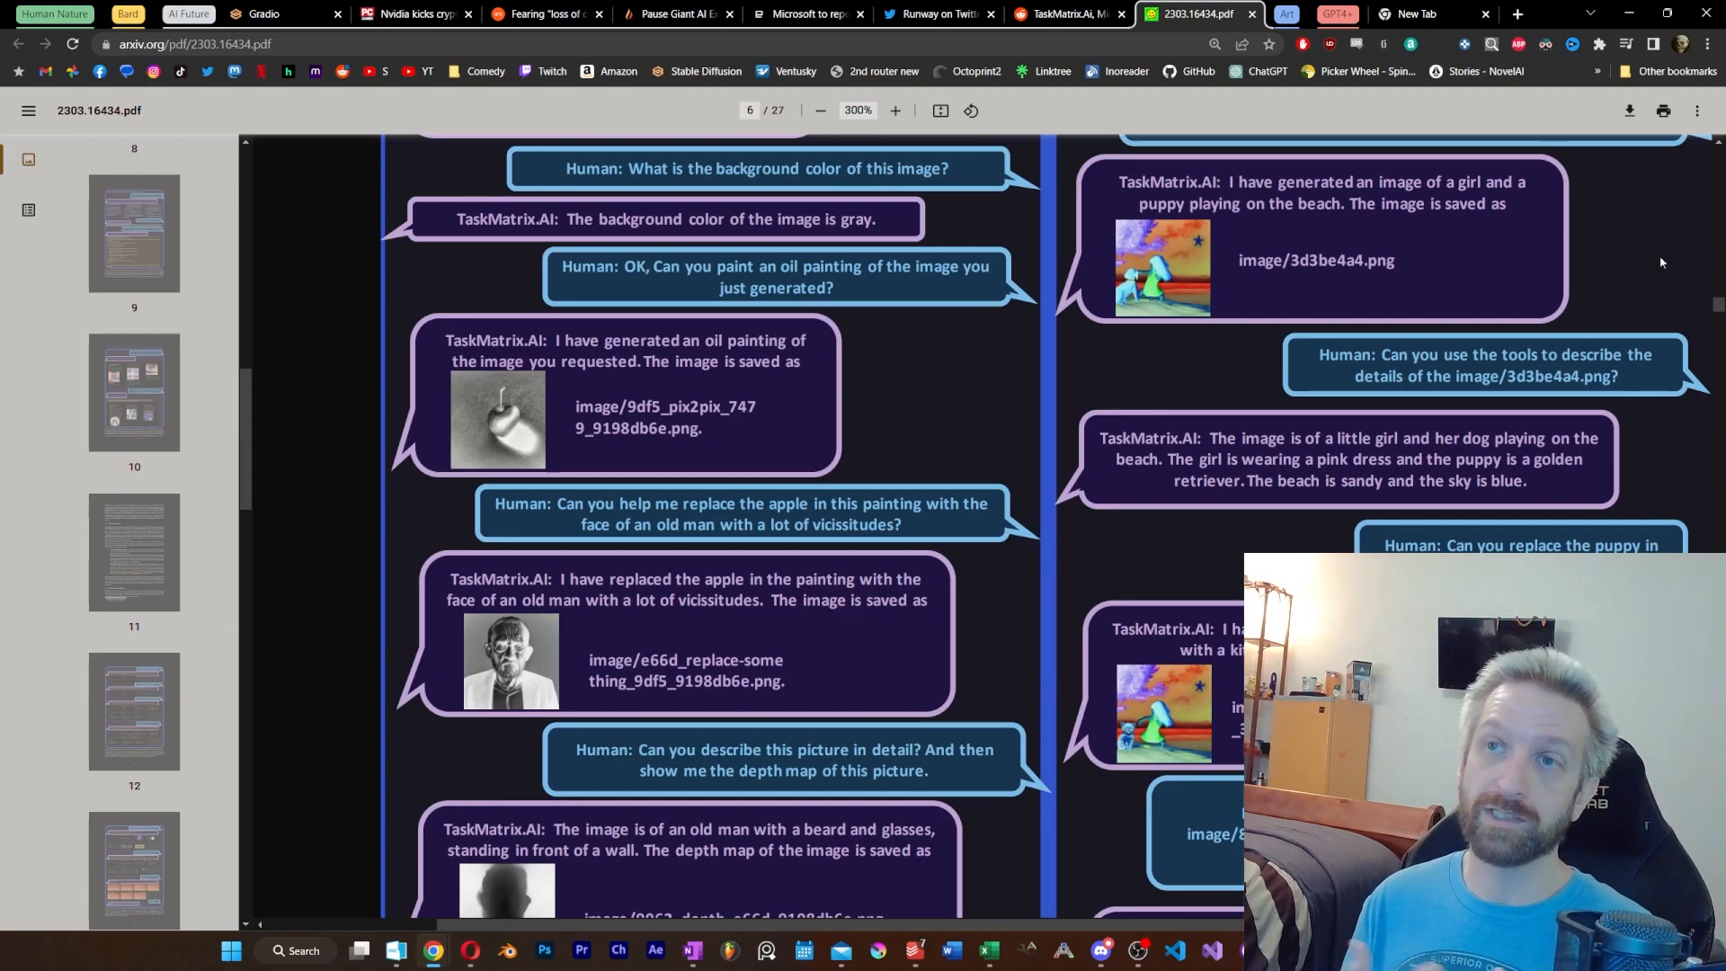
click(1075, 15)
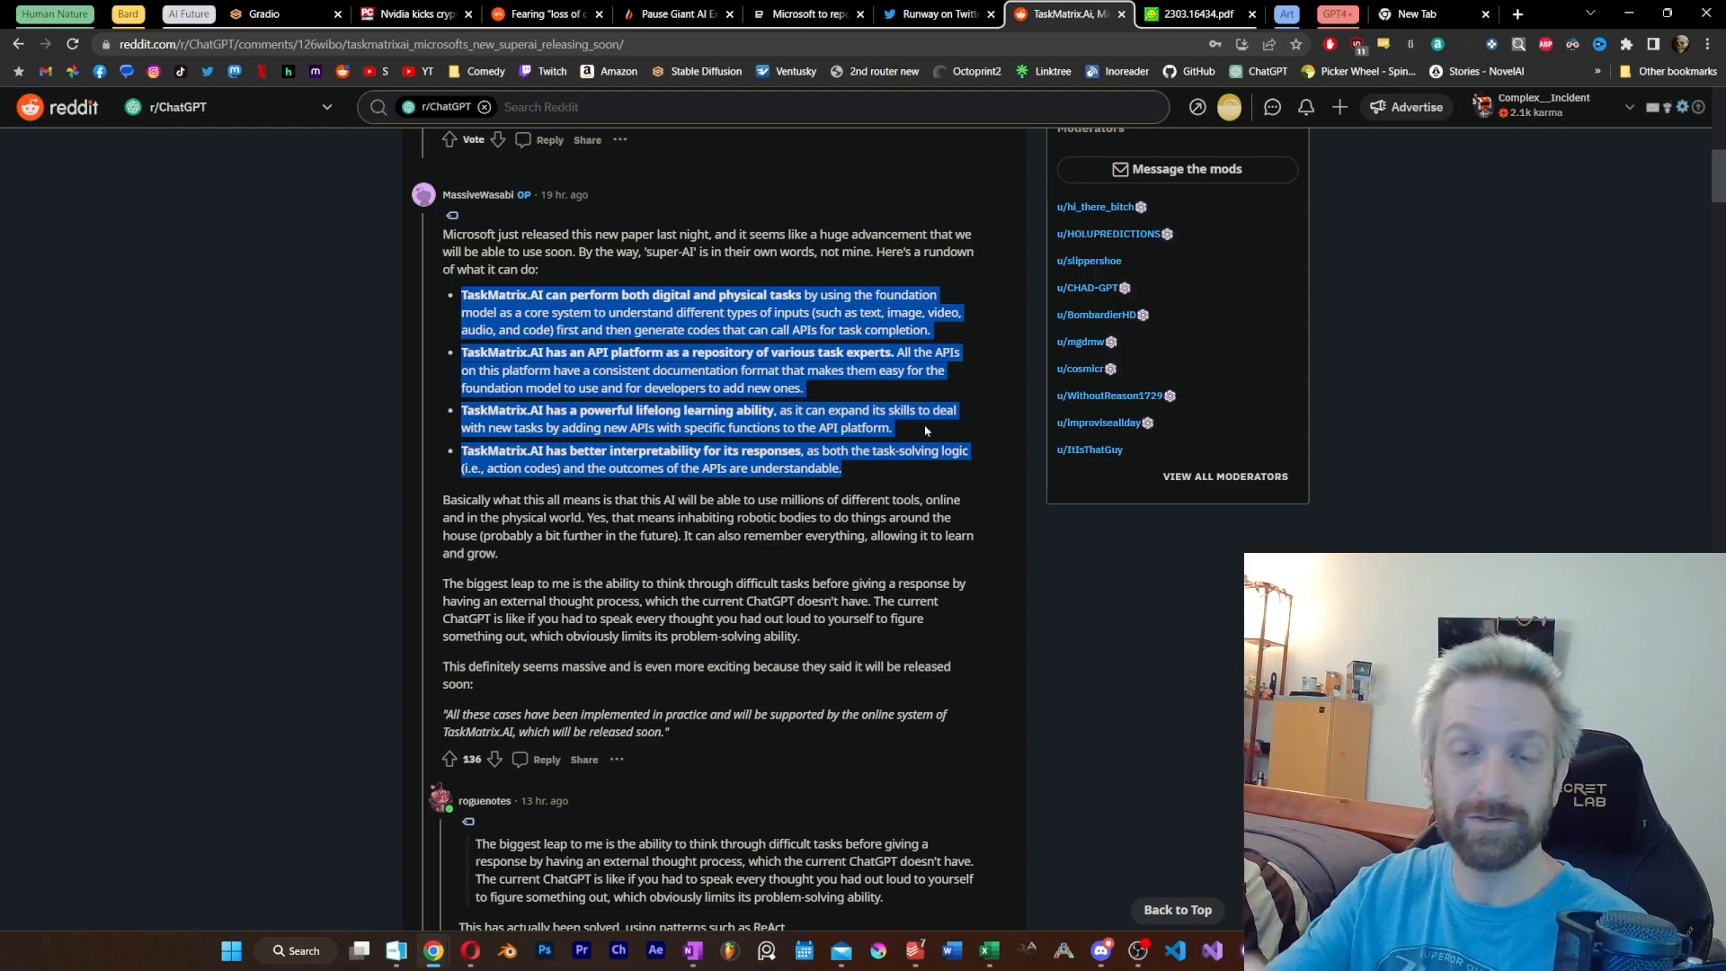
click(1187, 14)
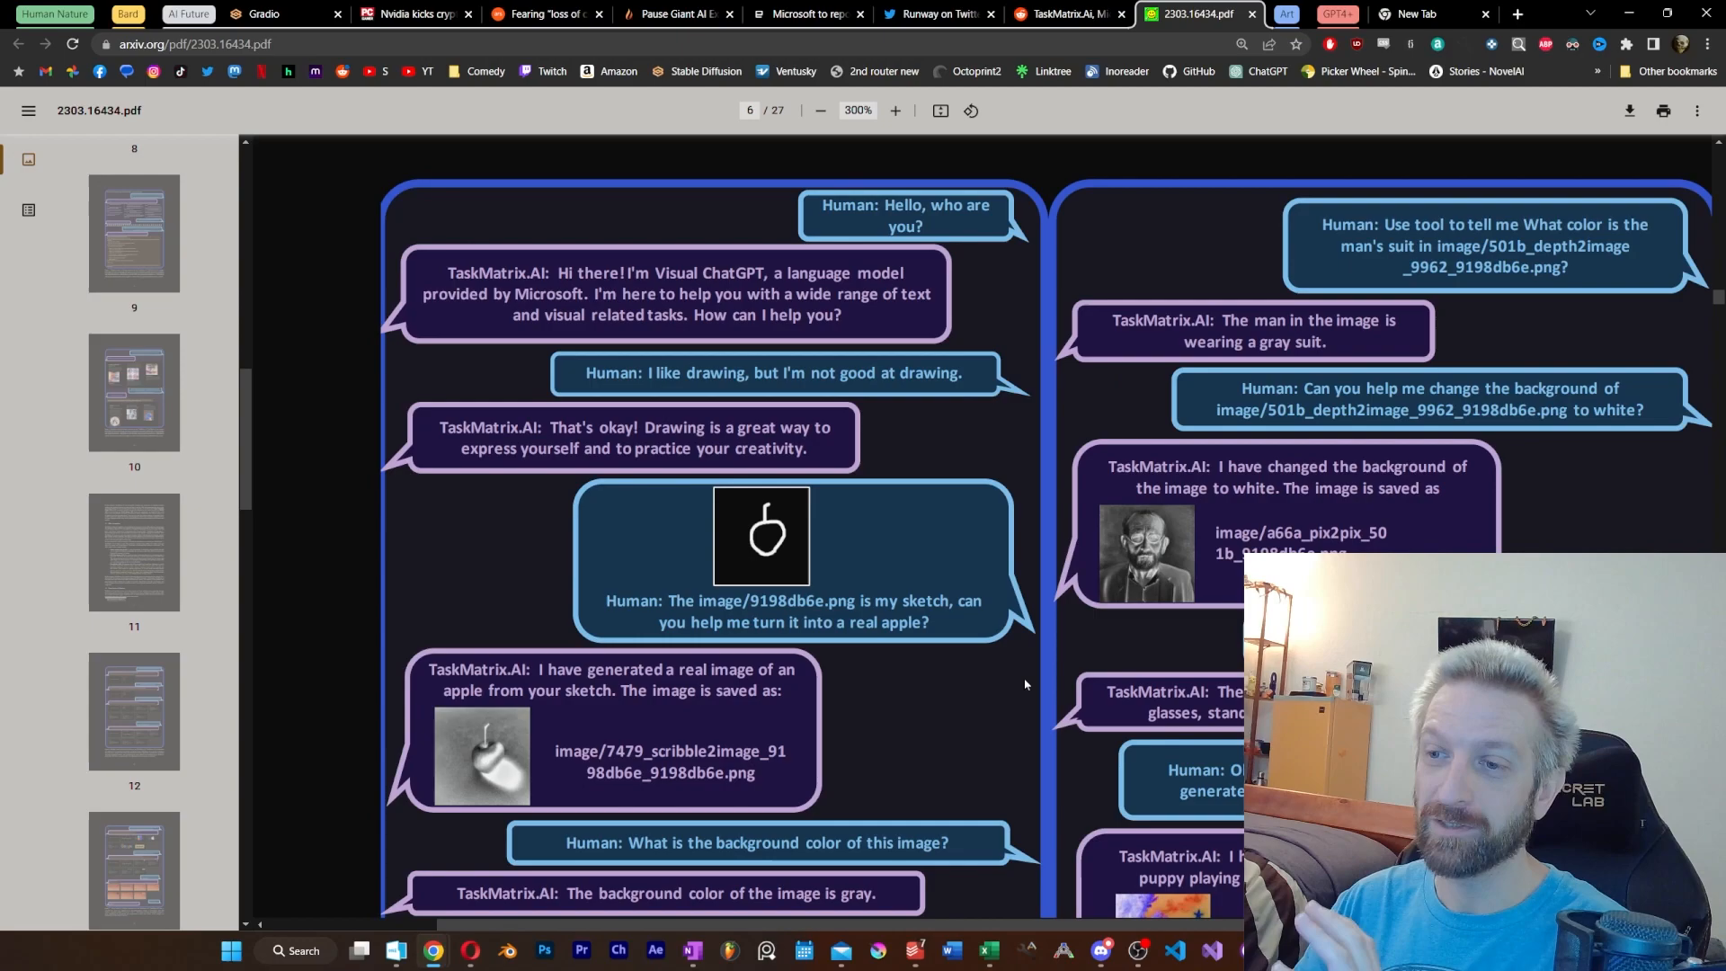
mouse_move(887, 561)
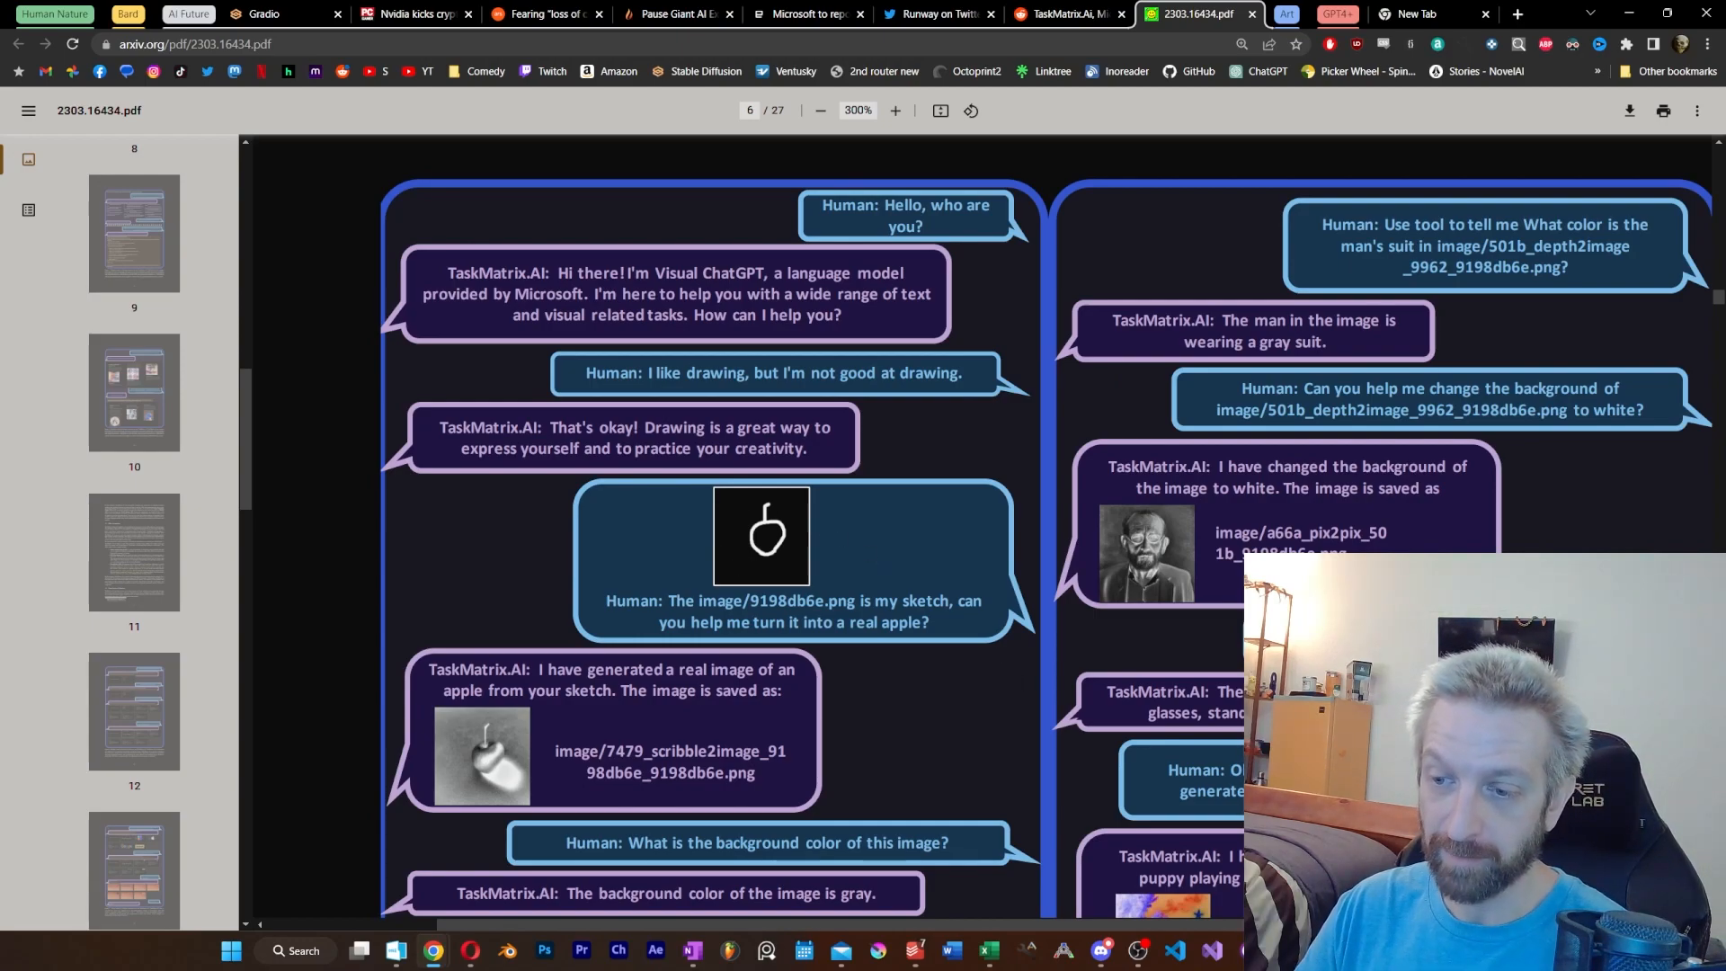
Scroll through the TaskMatrix.AI paper's human–assistant dialogue examples.
scroll(down, 3)
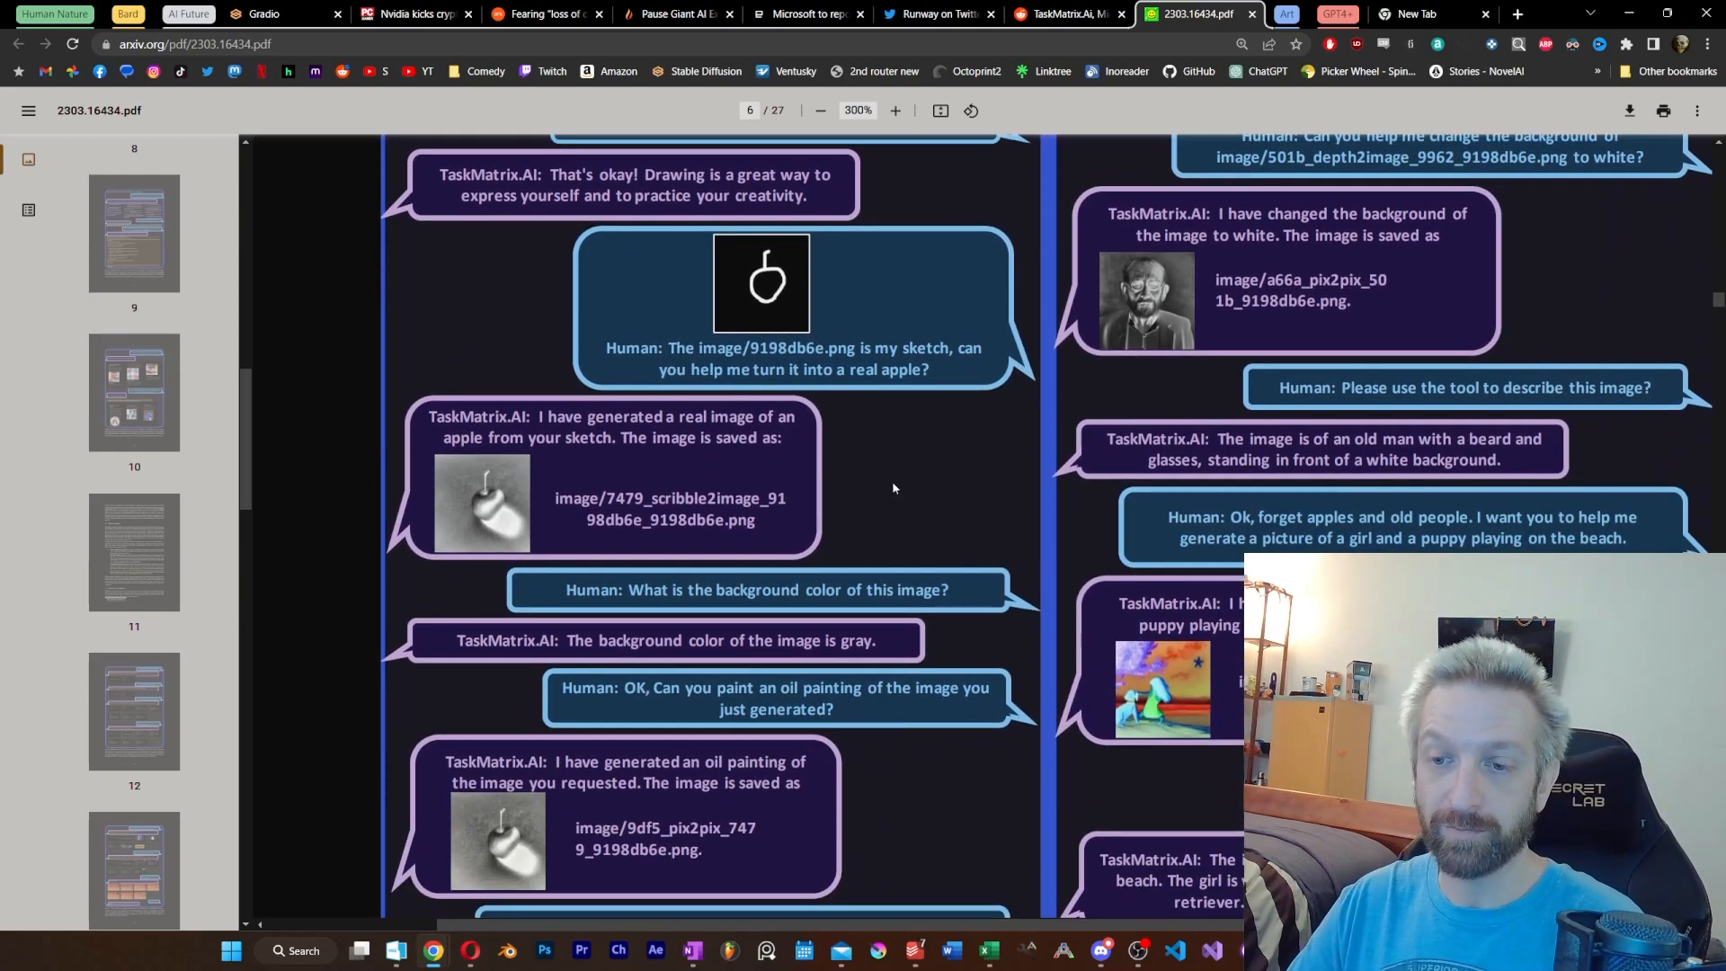
scroll(down, 3)
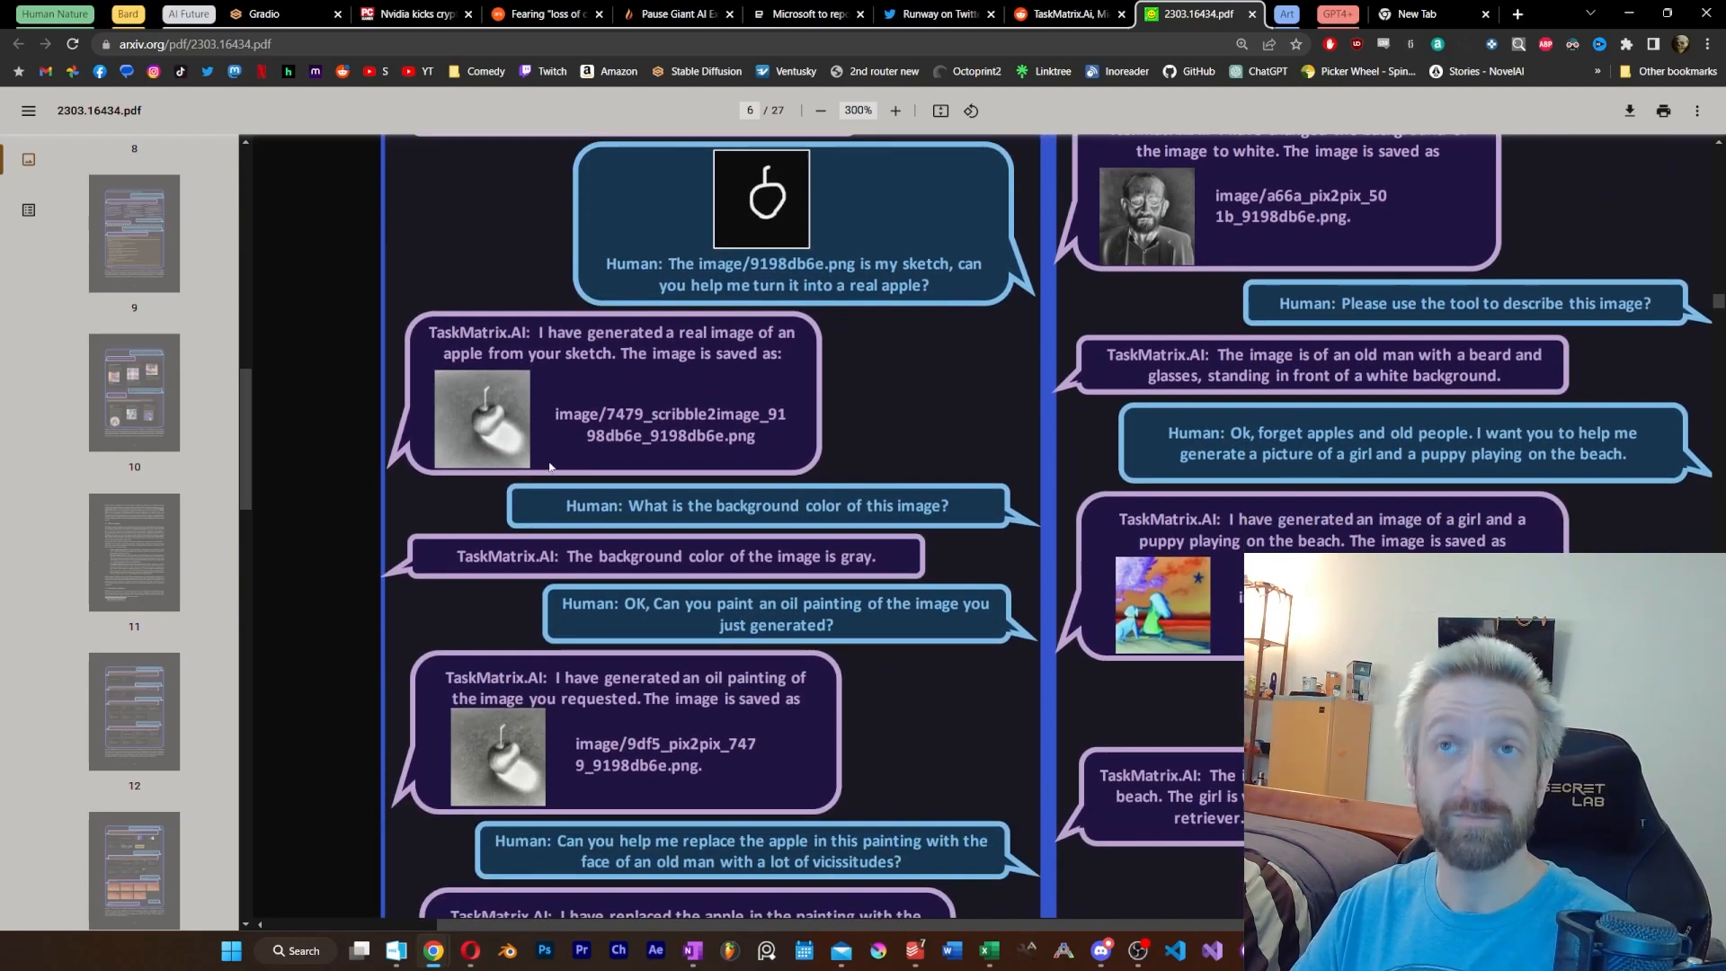
scroll(down, 3)
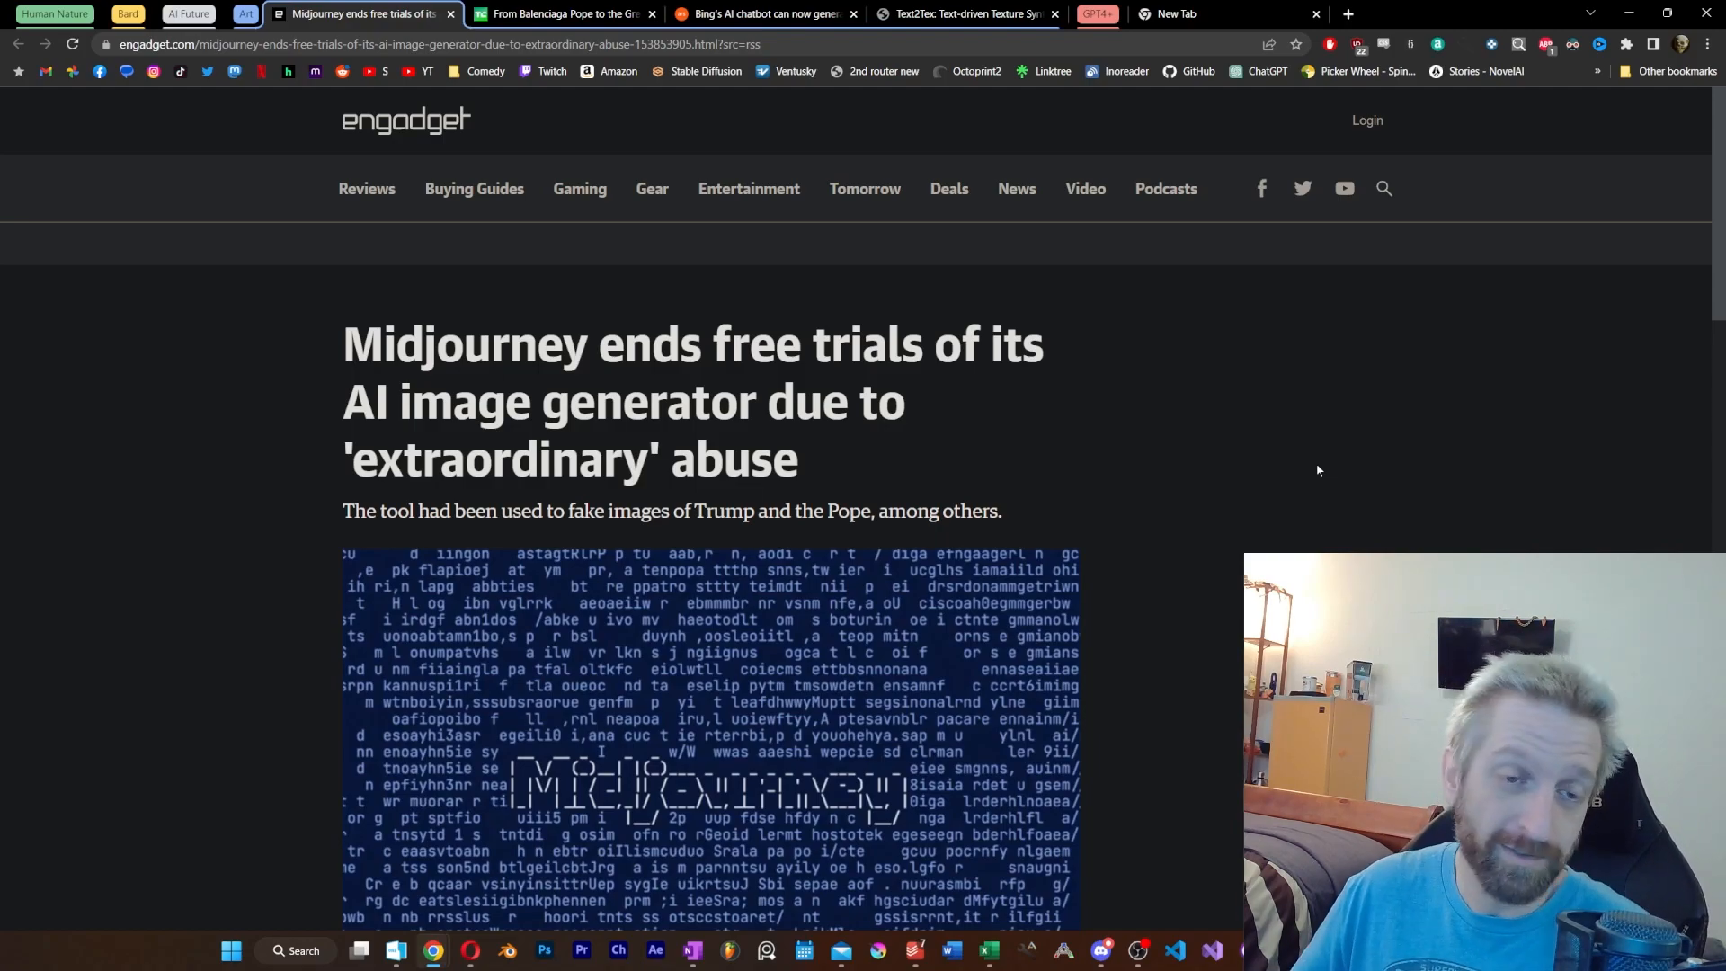
Read the Engadget Midjourney free-trial article, then switch to Ars Technica's Bing DALL-E article.
click(569, 14)
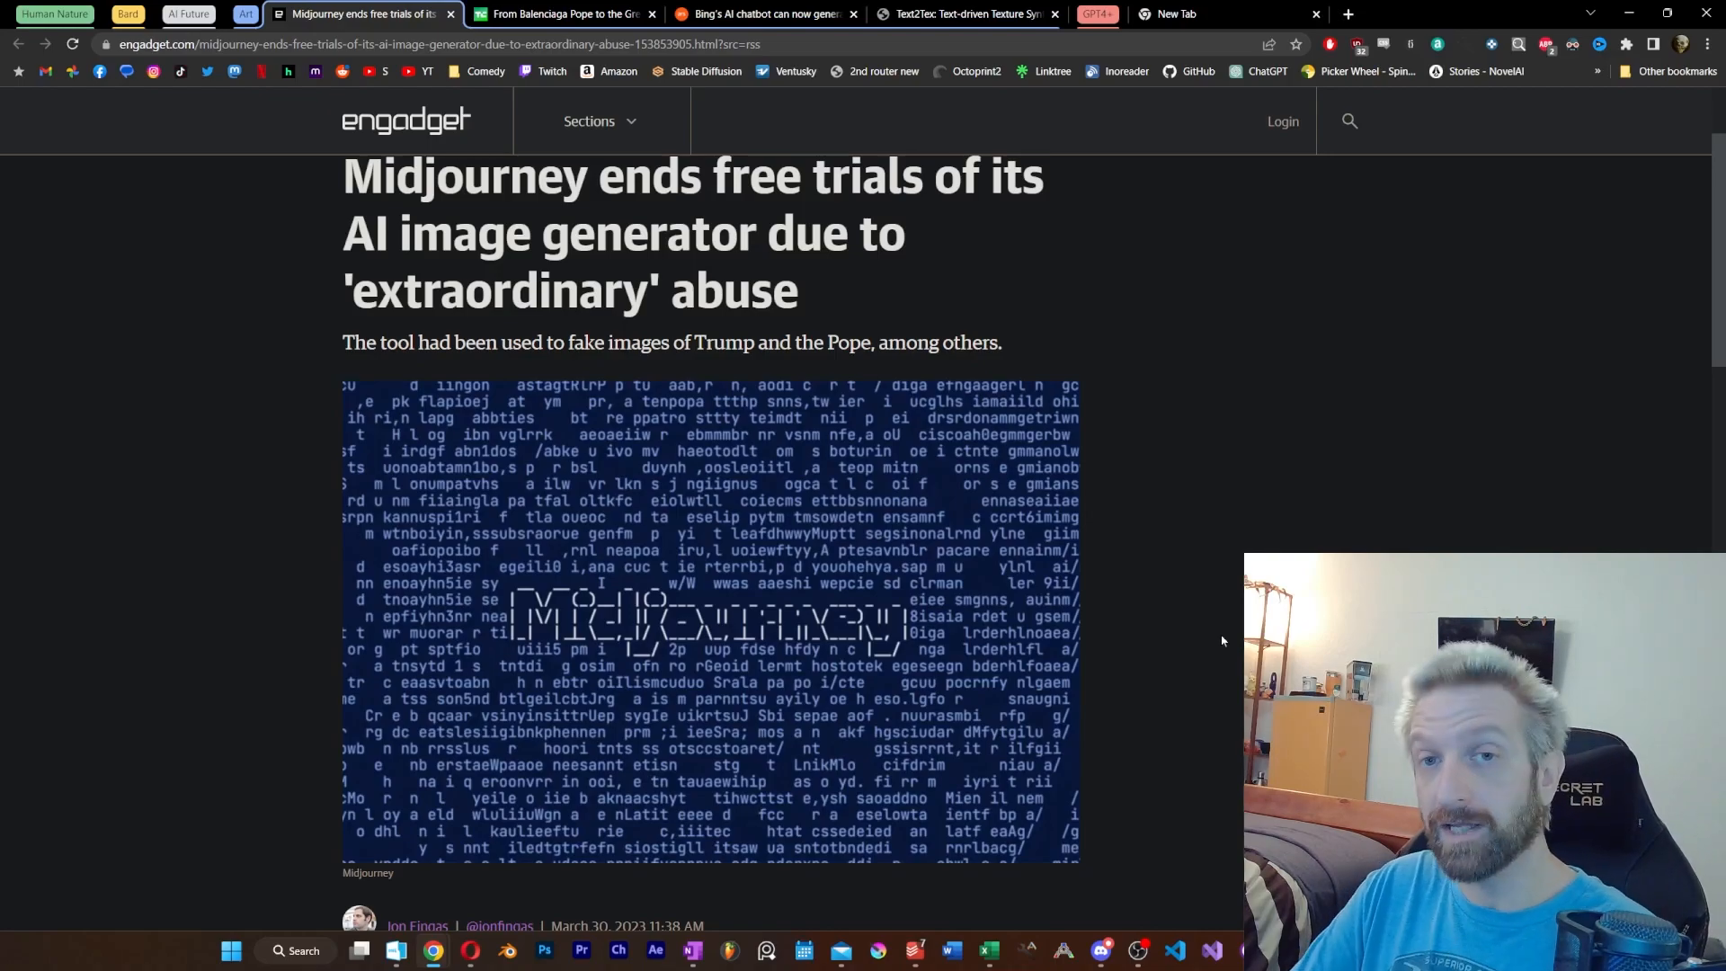
scroll(down, 3)
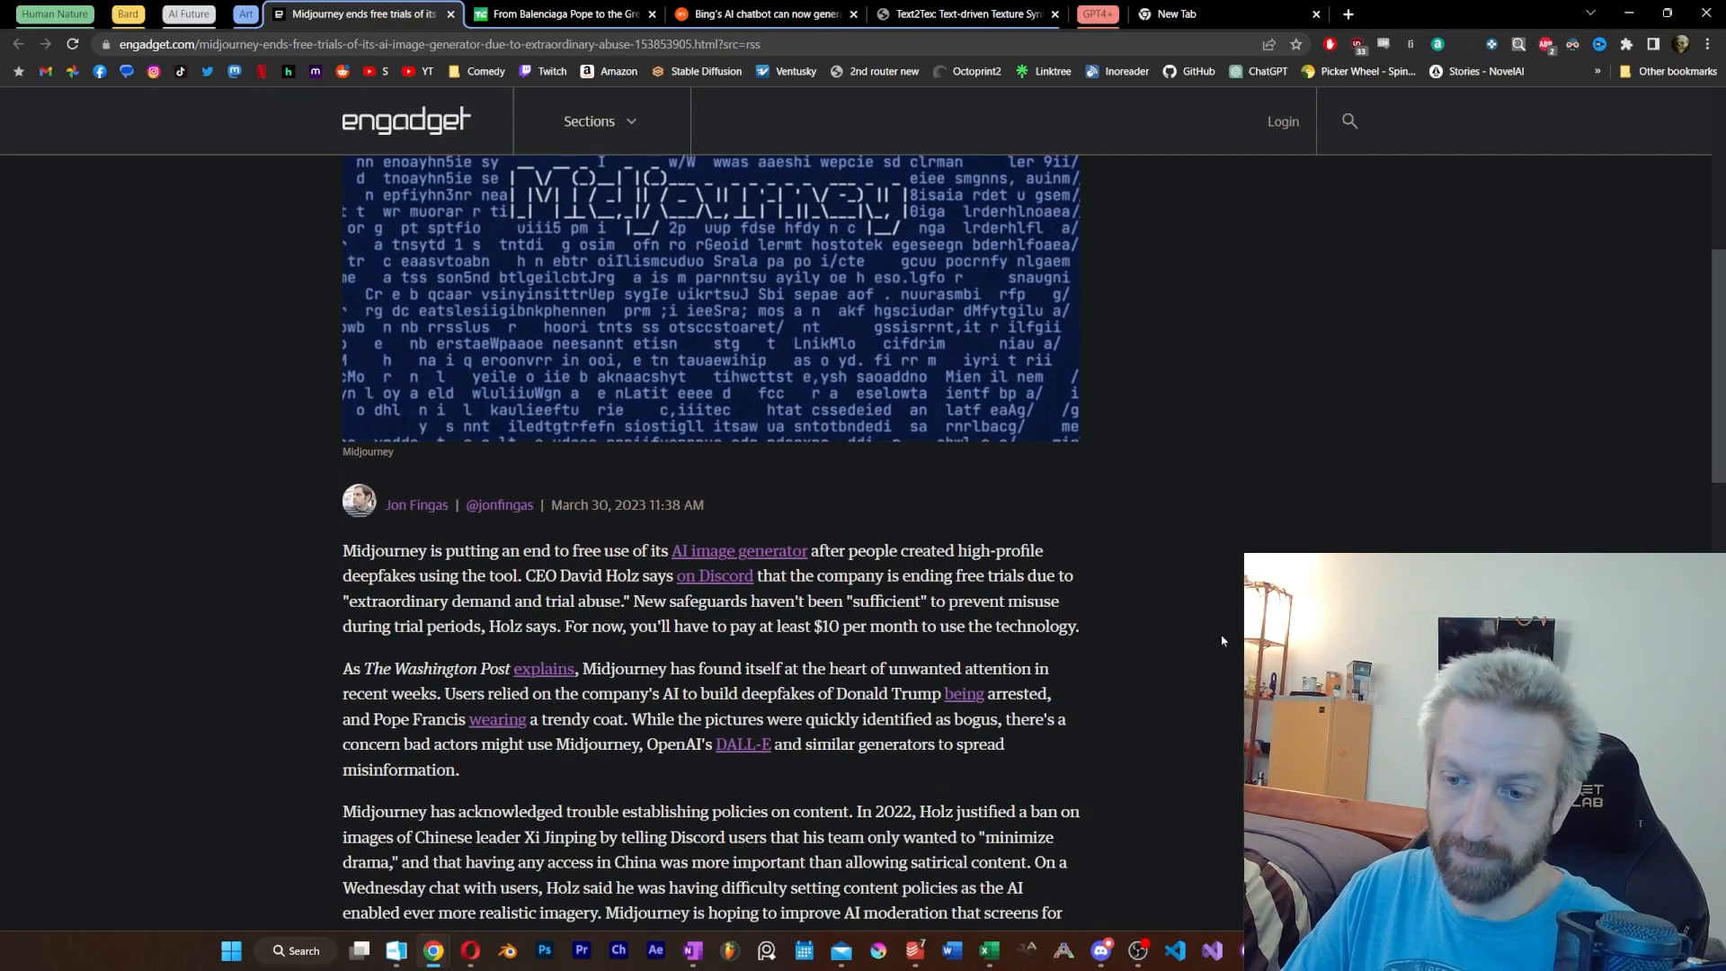
click(762, 15)
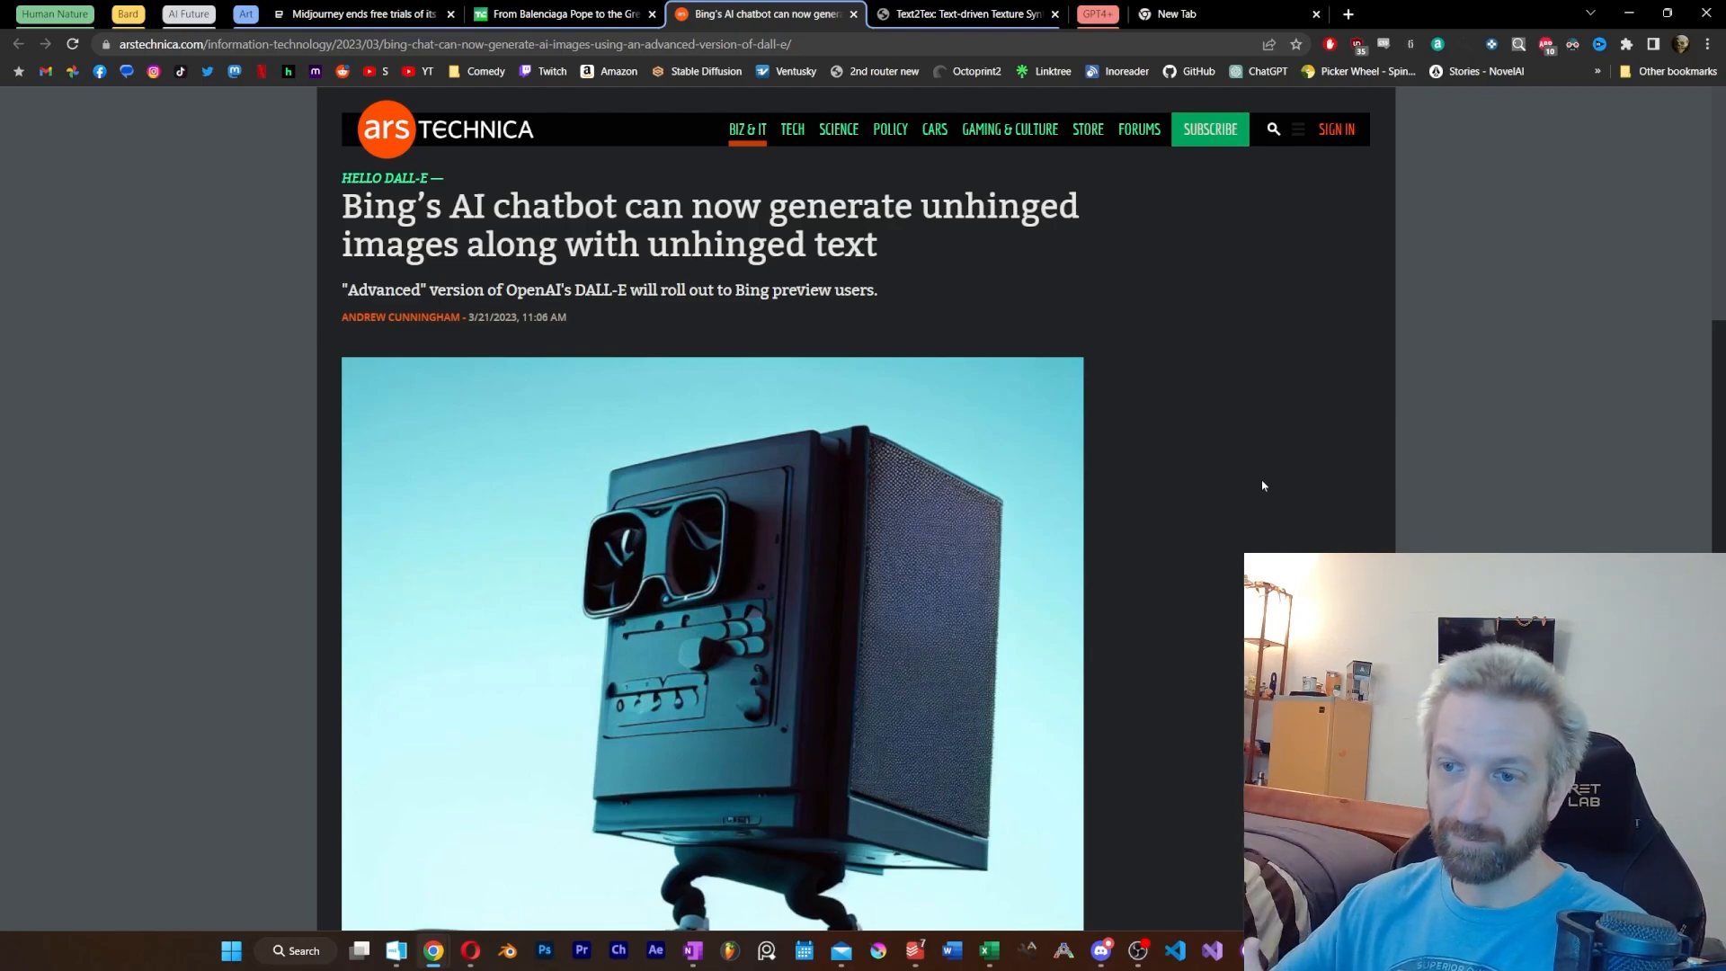
Scroll the Ars Technica Bing DALL-E article down to the skateboarding gaming PC image.
scroll(down, 3)
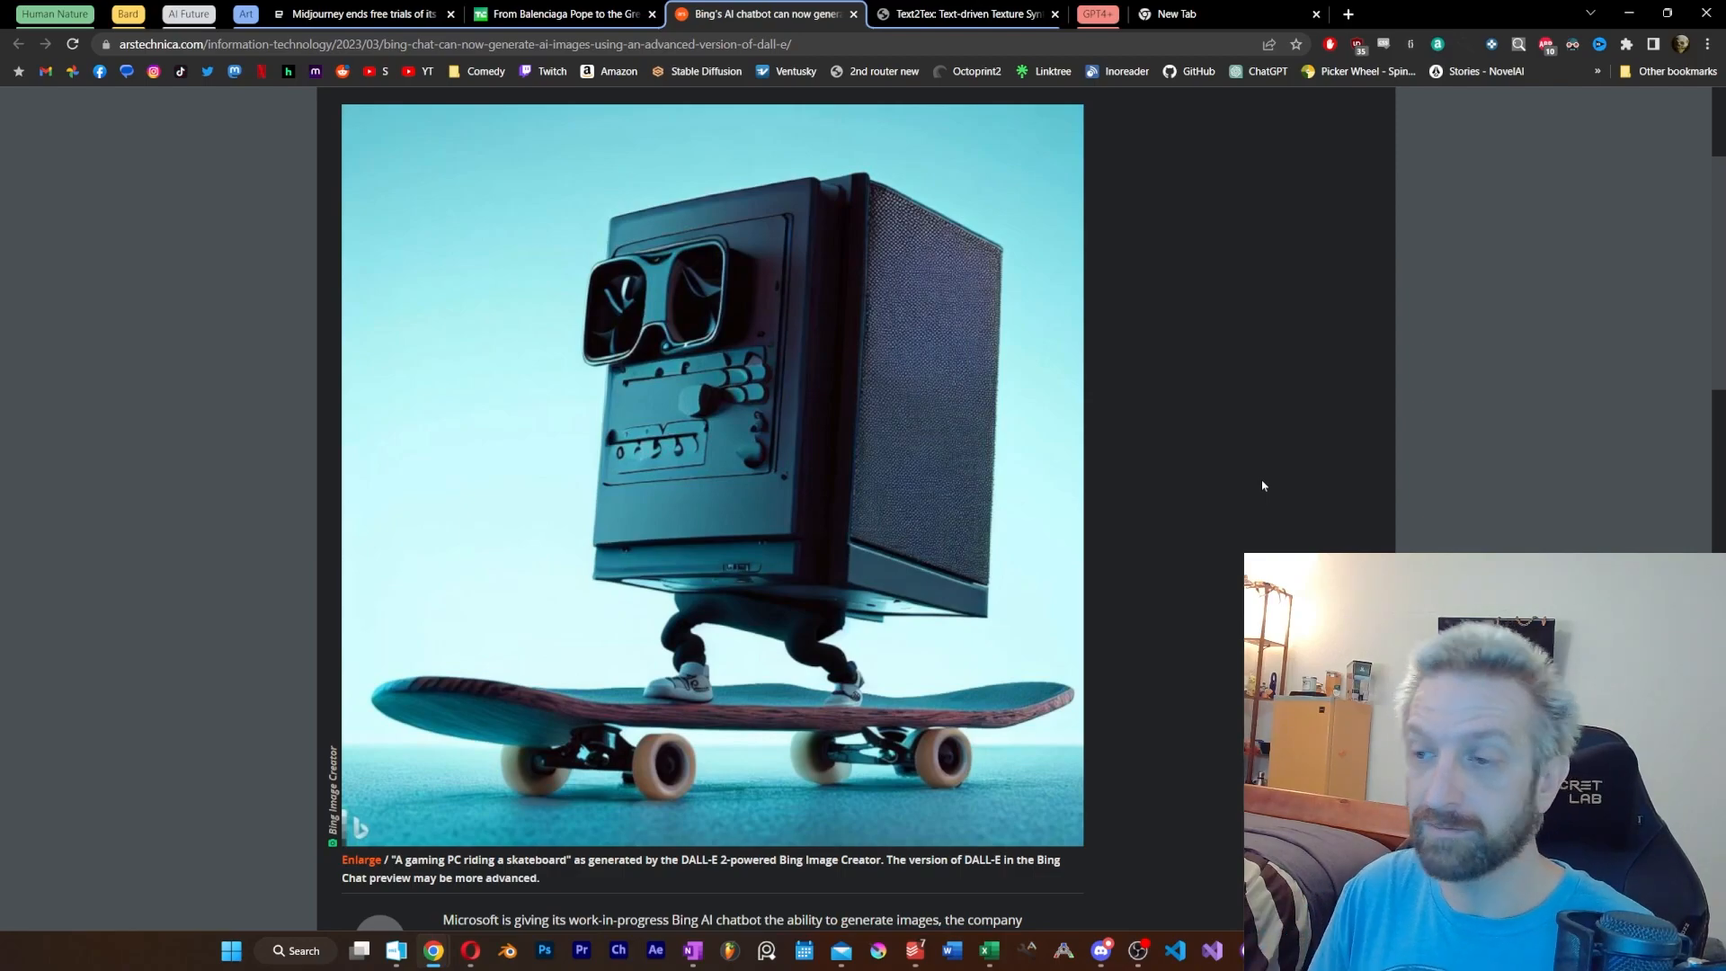
click(971, 15)
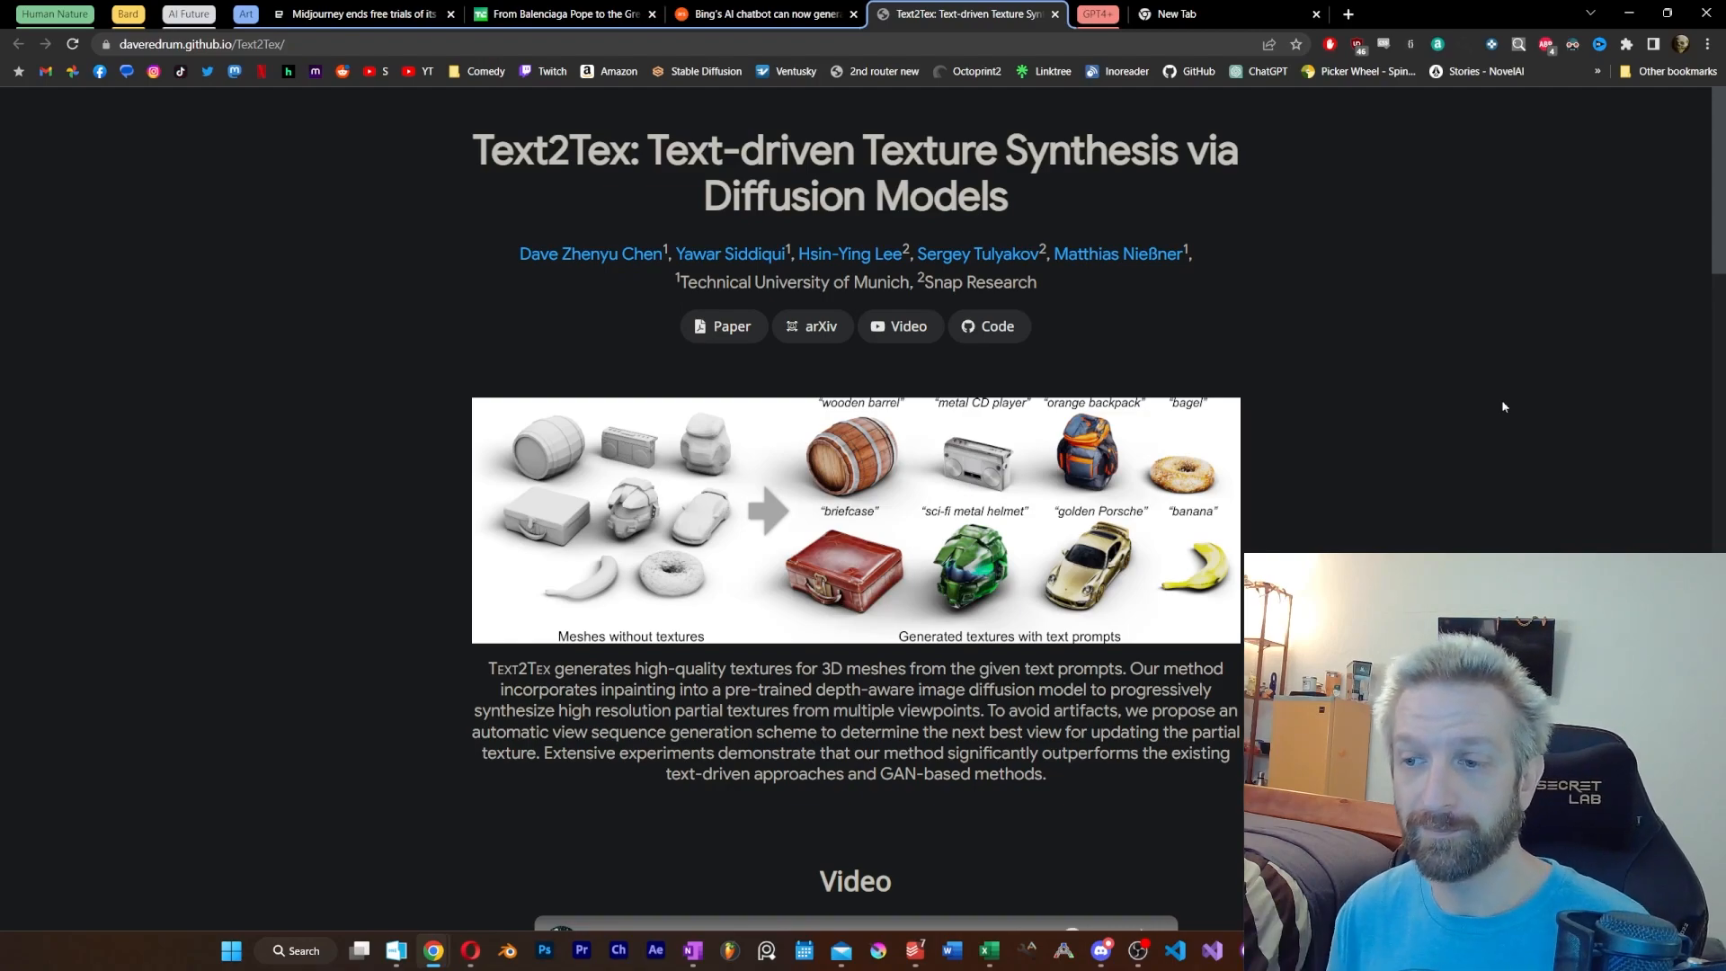
Scroll through Text2Tex's textured Objaverse object comparisons, such as the compass and ambulance.
scroll(down, 3)
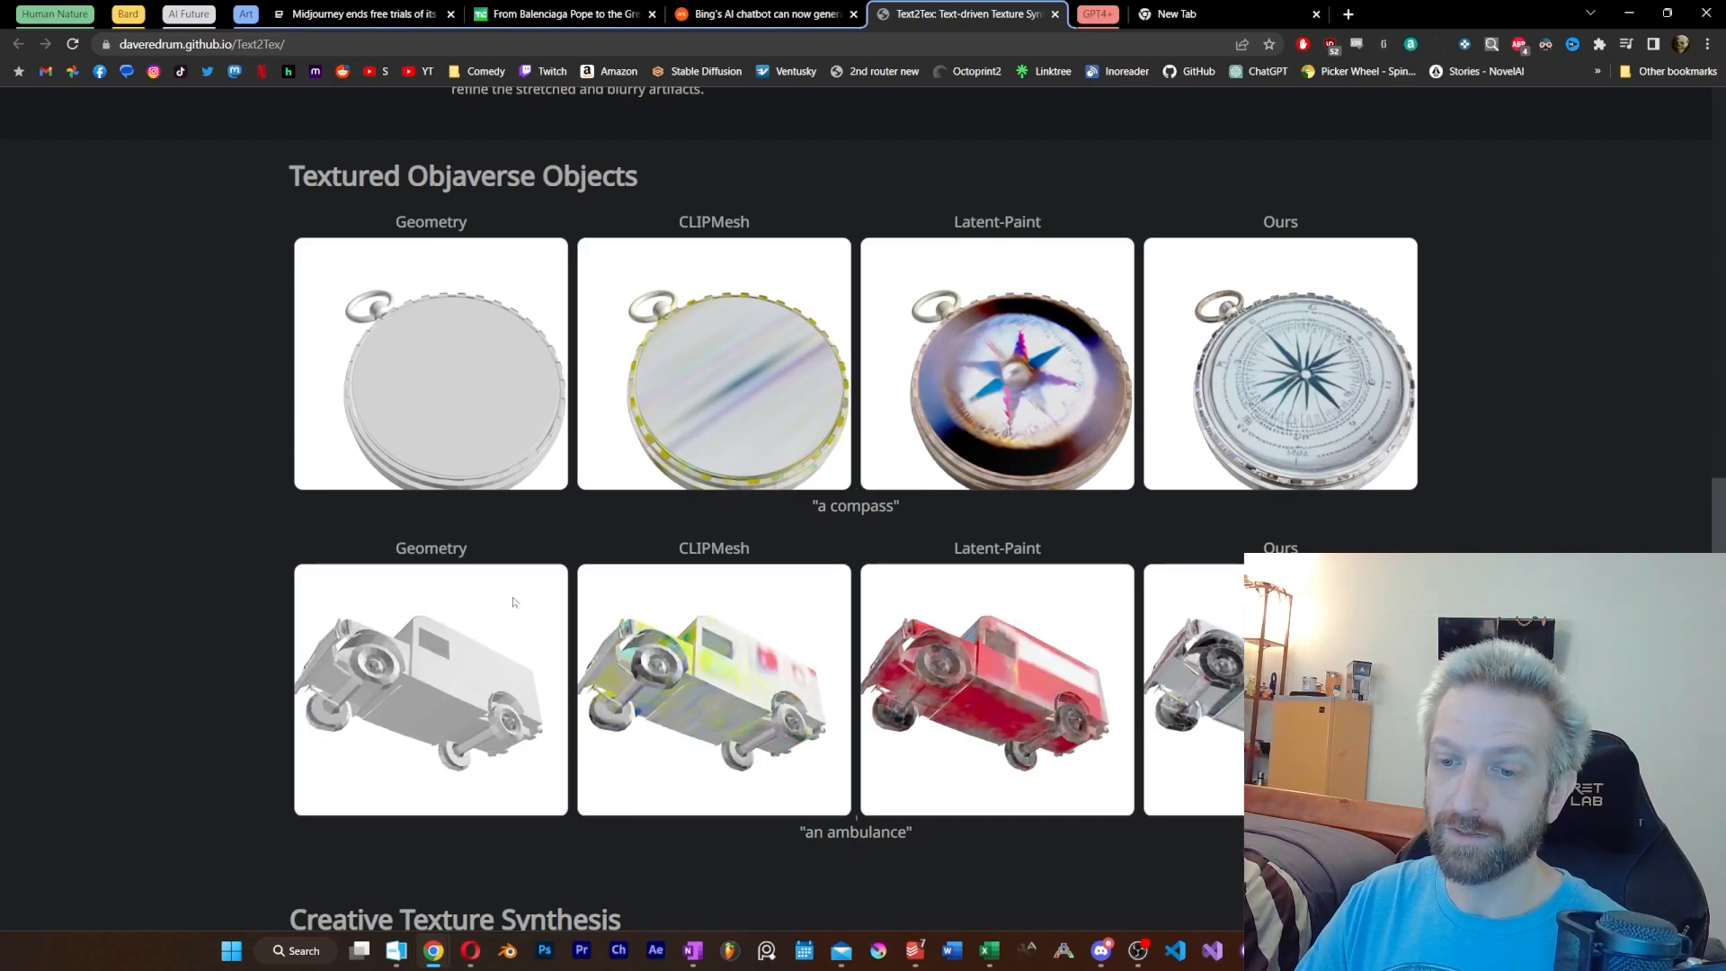
scroll(down, 3)
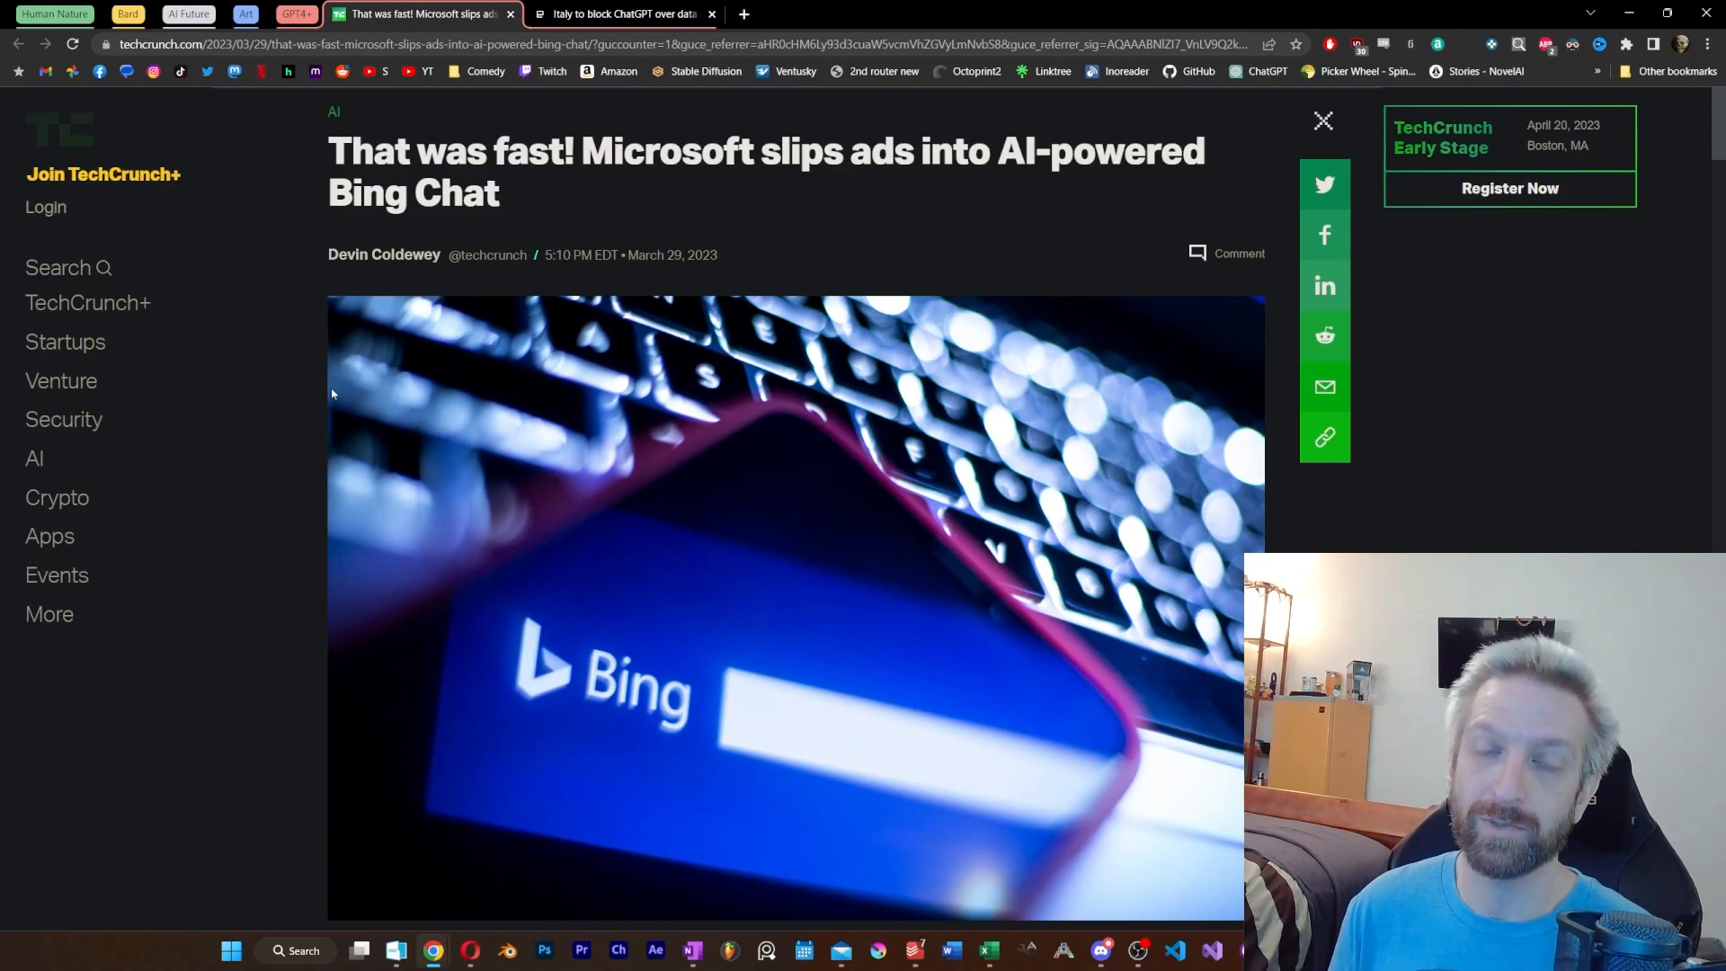
Move from the TechCrunch Bing Chat ads article to the Engadget piece on Italy blocking ChatGPT.
click(621, 14)
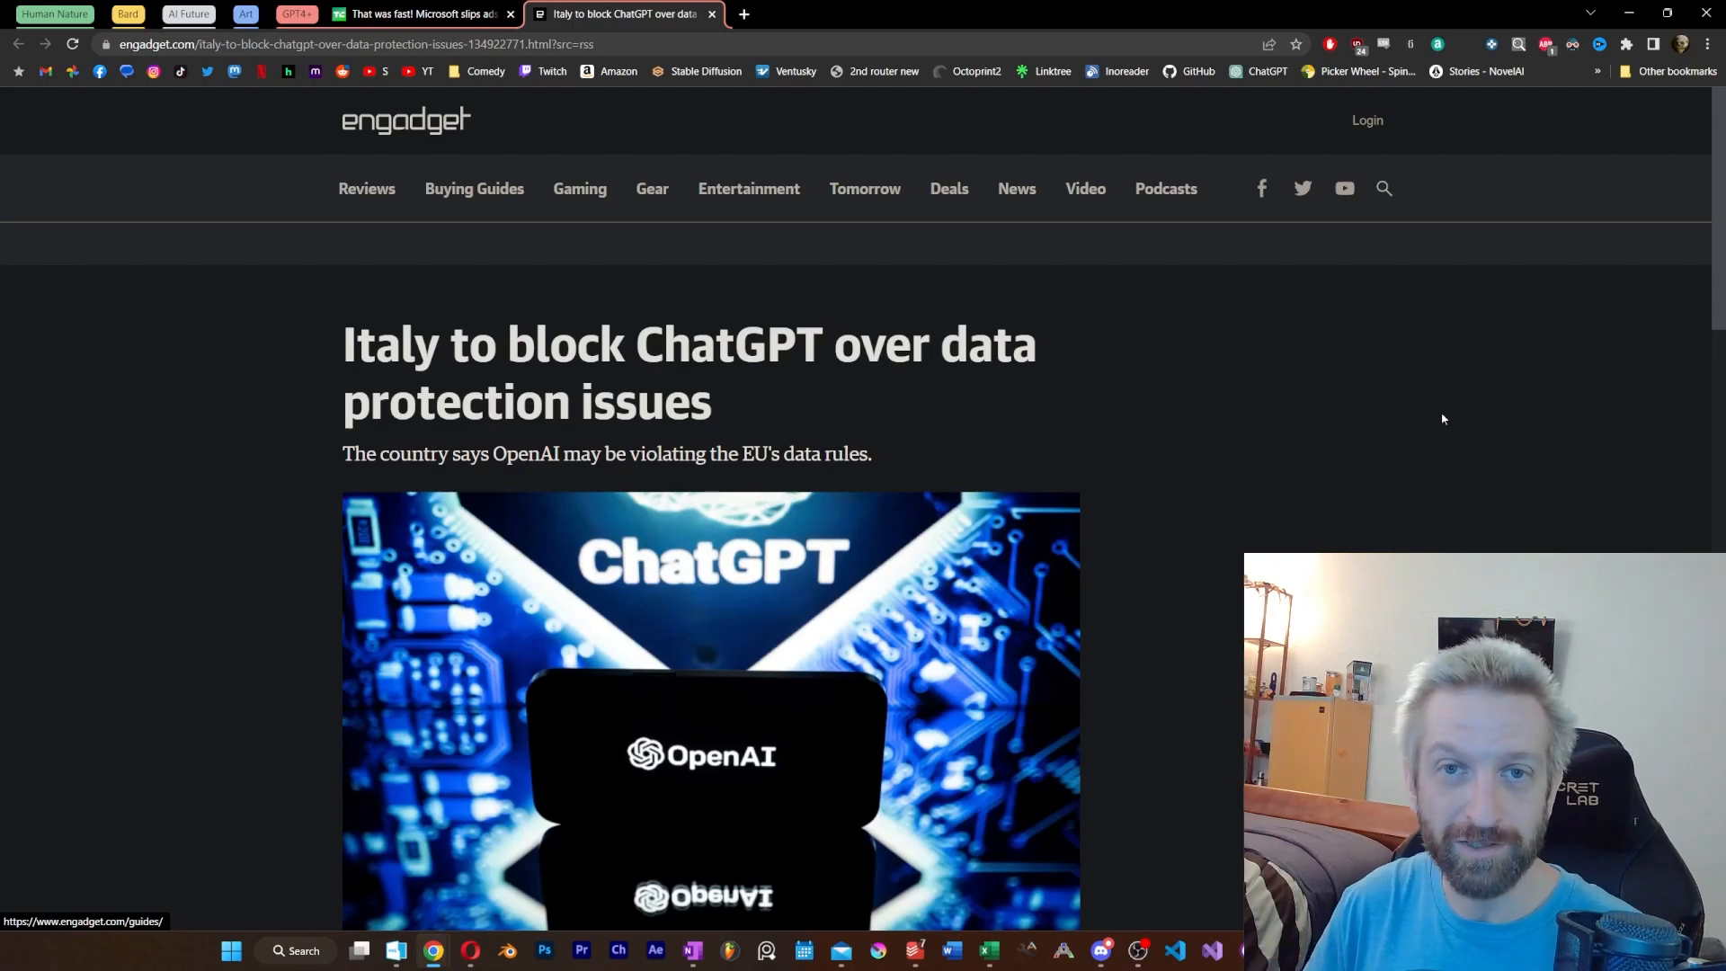
scroll(down, 3)
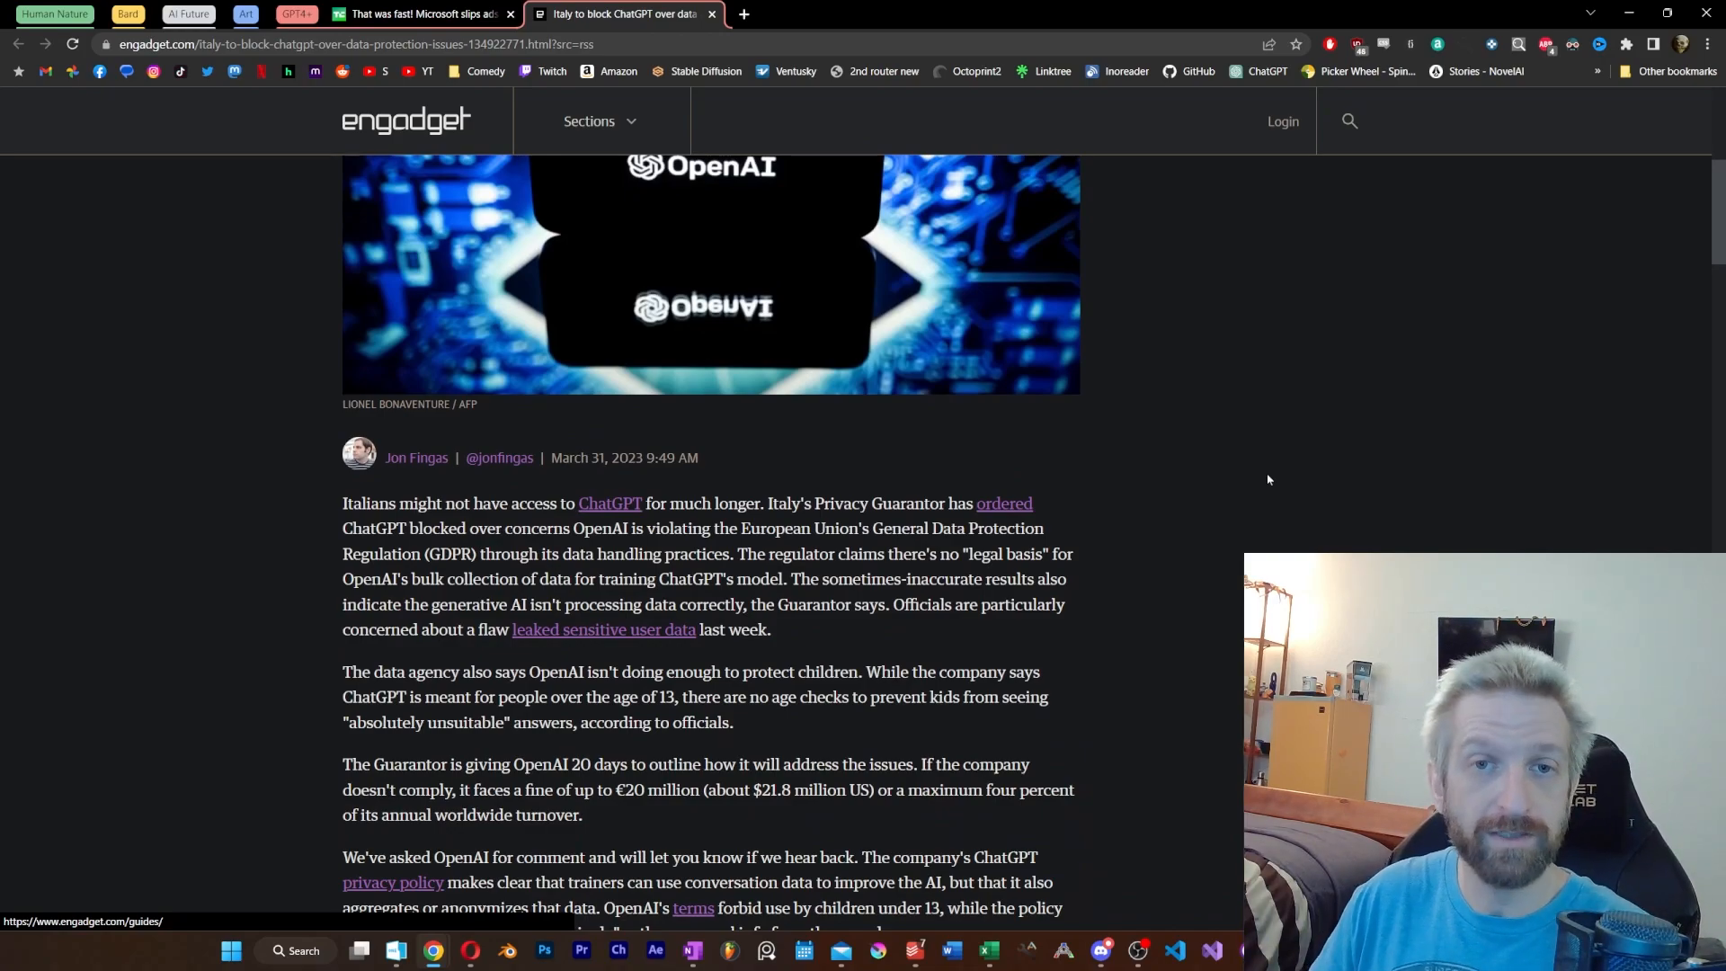
scroll(up, 3)
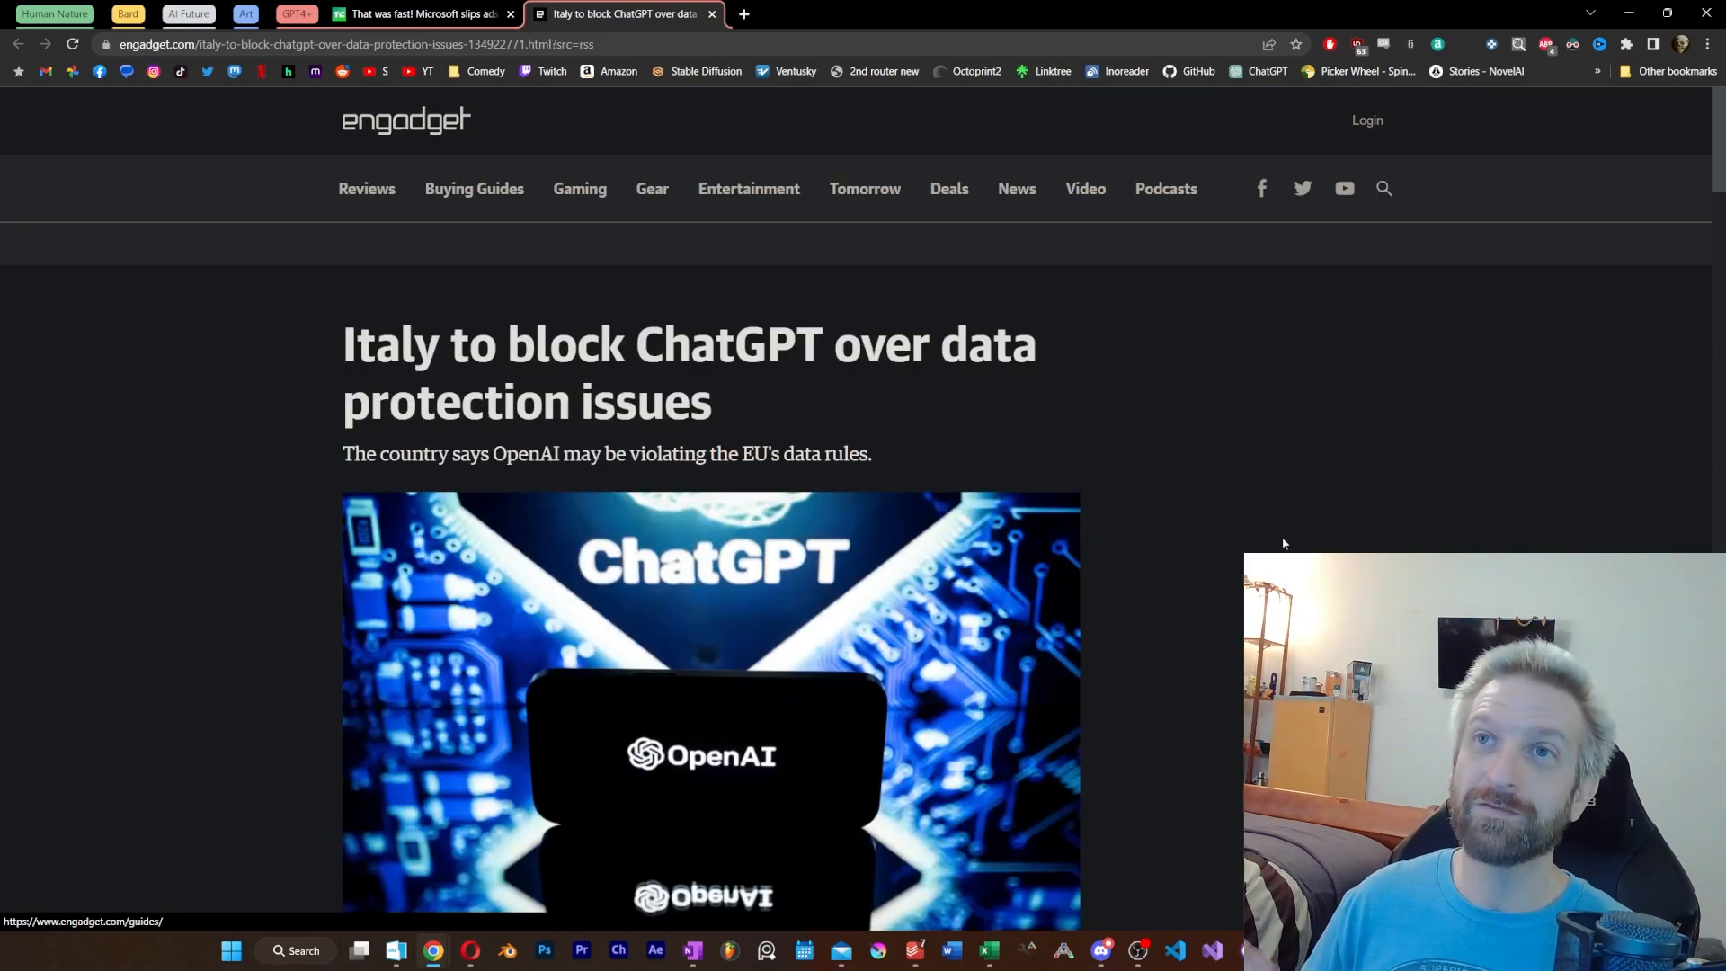